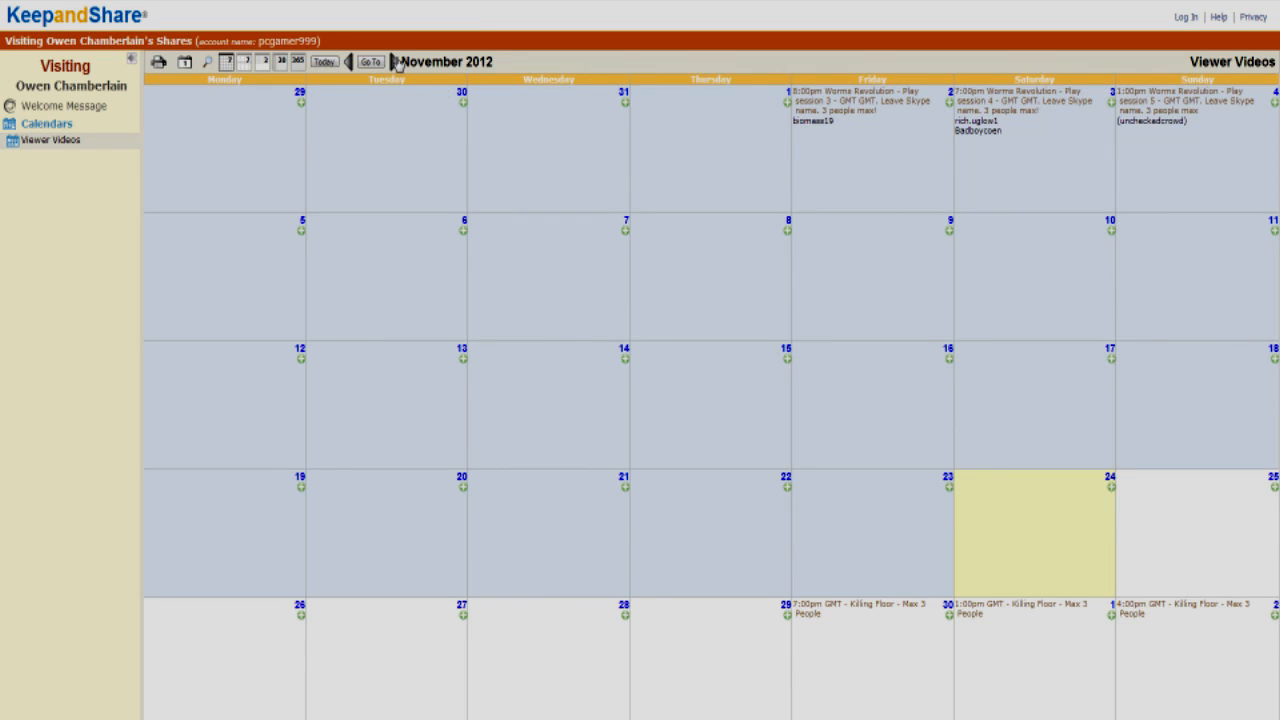
- Advance the Viewer Videos calendar from November to December 2012
{"action": "left_click", "coordinate": [396, 64]}
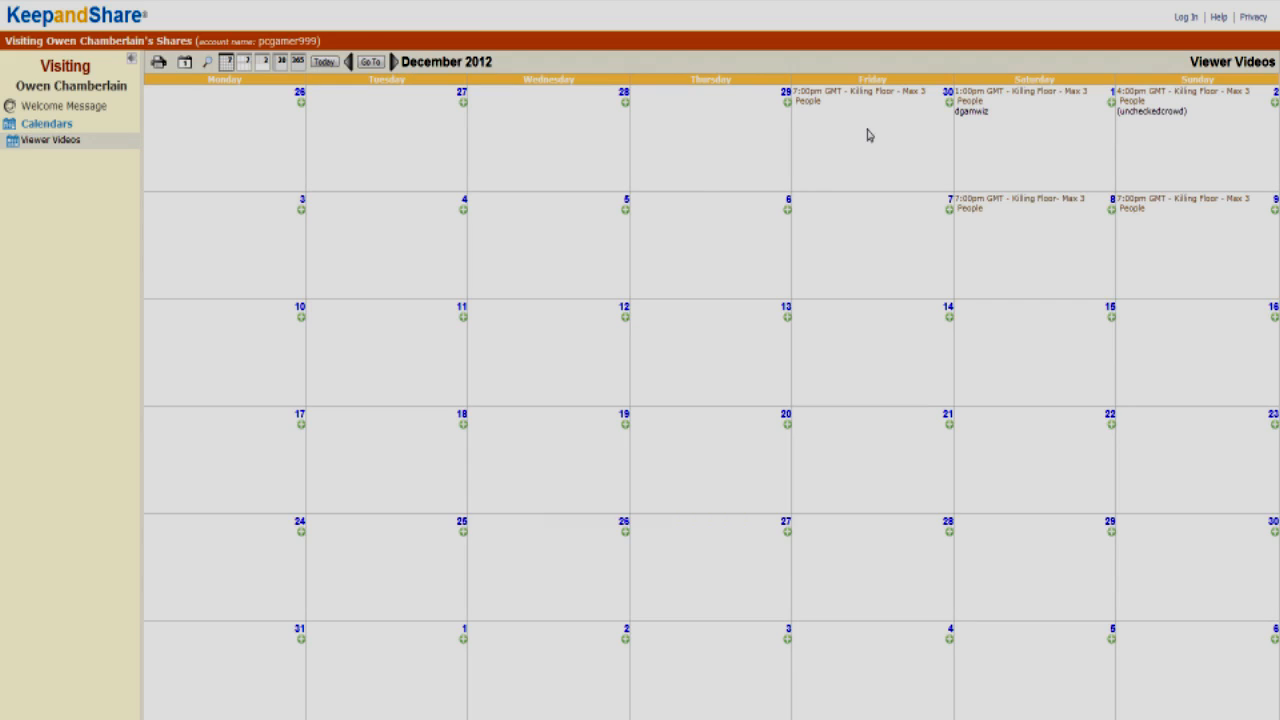
{"action": "mouse_move", "coordinate": [1069, 135]}
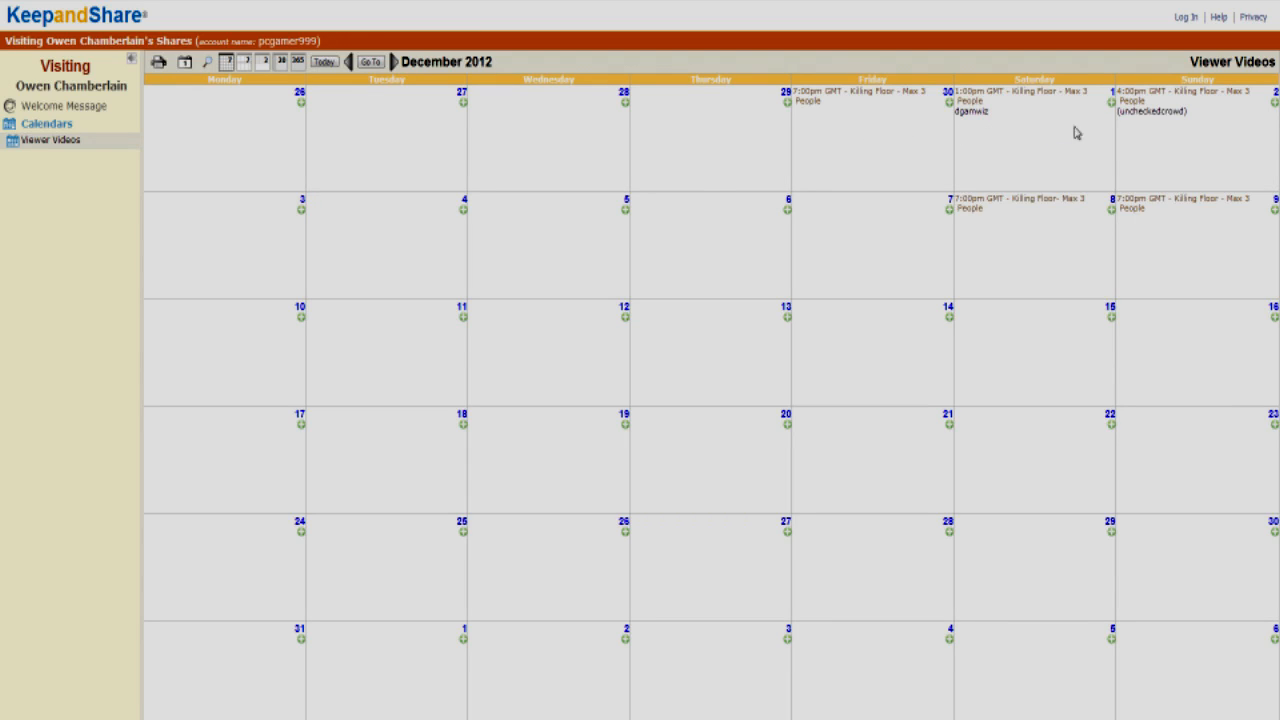
{"action": "mouse_move", "coordinate": [950, 148]}
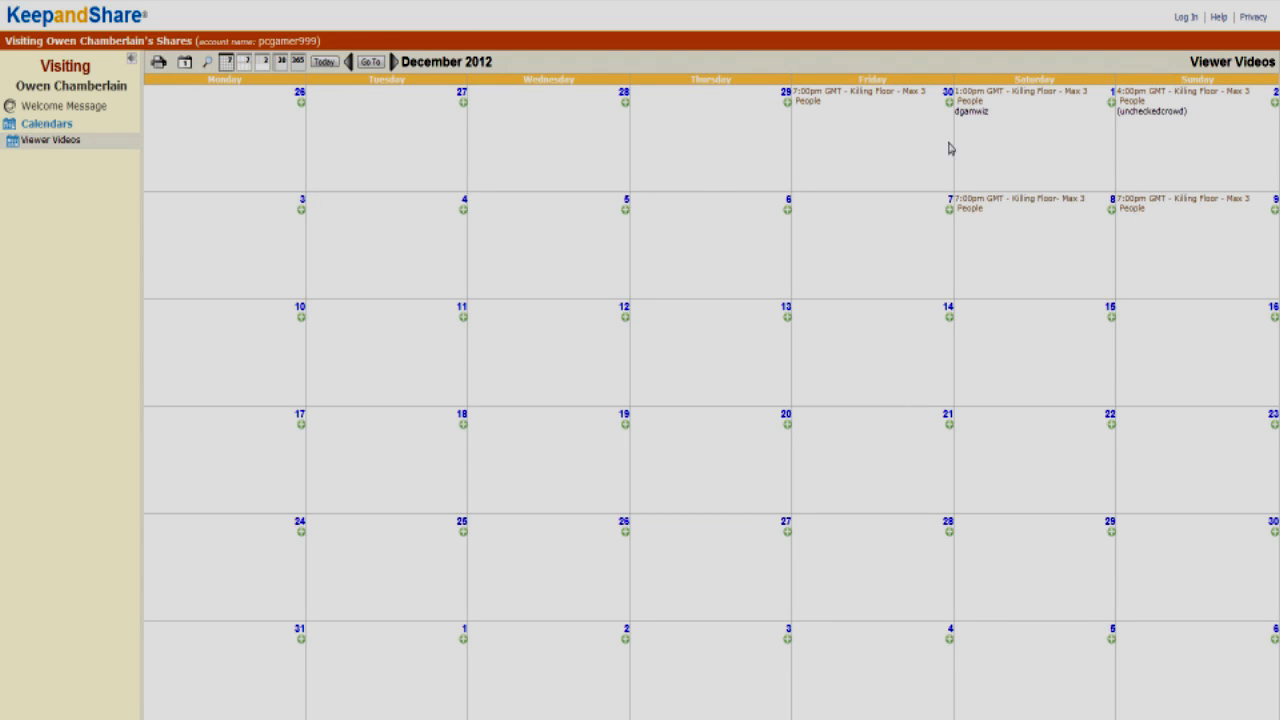
{"action": "mouse_move", "coordinate": [840, 120]}
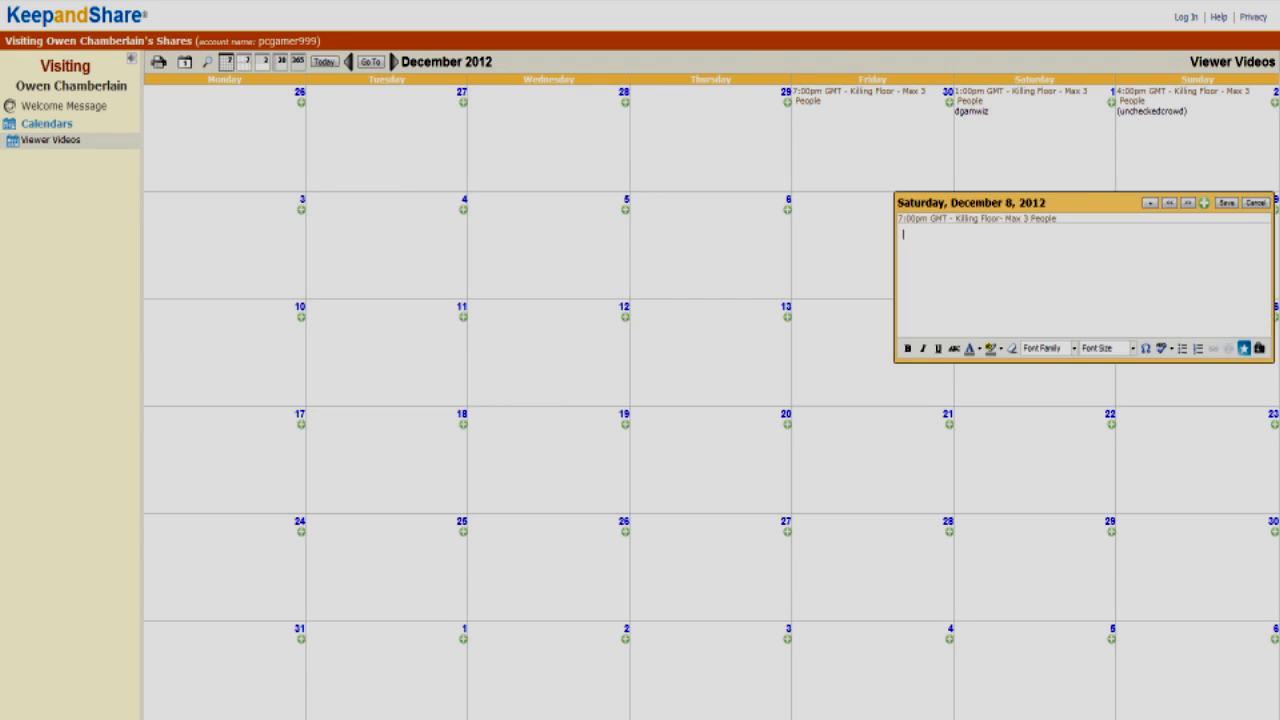
- Type the note "My skype is...." for the December 8 Killing Floor entry and save it
{"action": "type", "text": "My"}
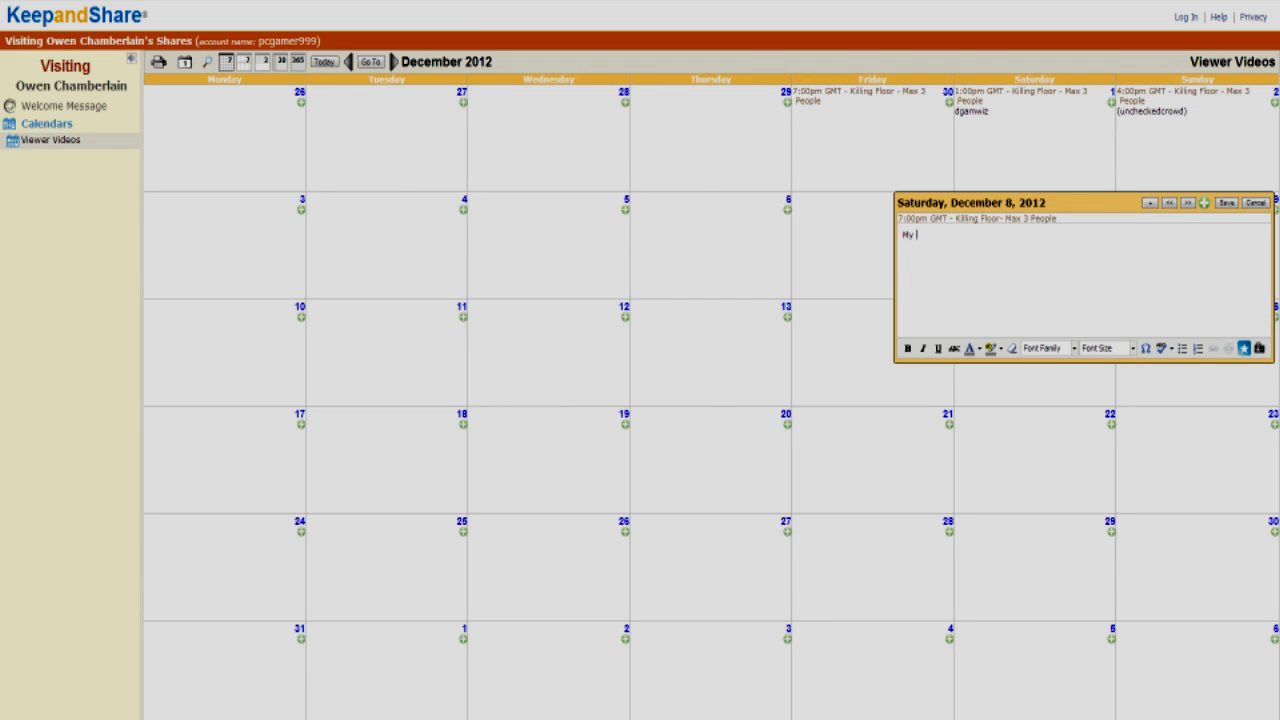
{"action": "type", "text": "skype is"}
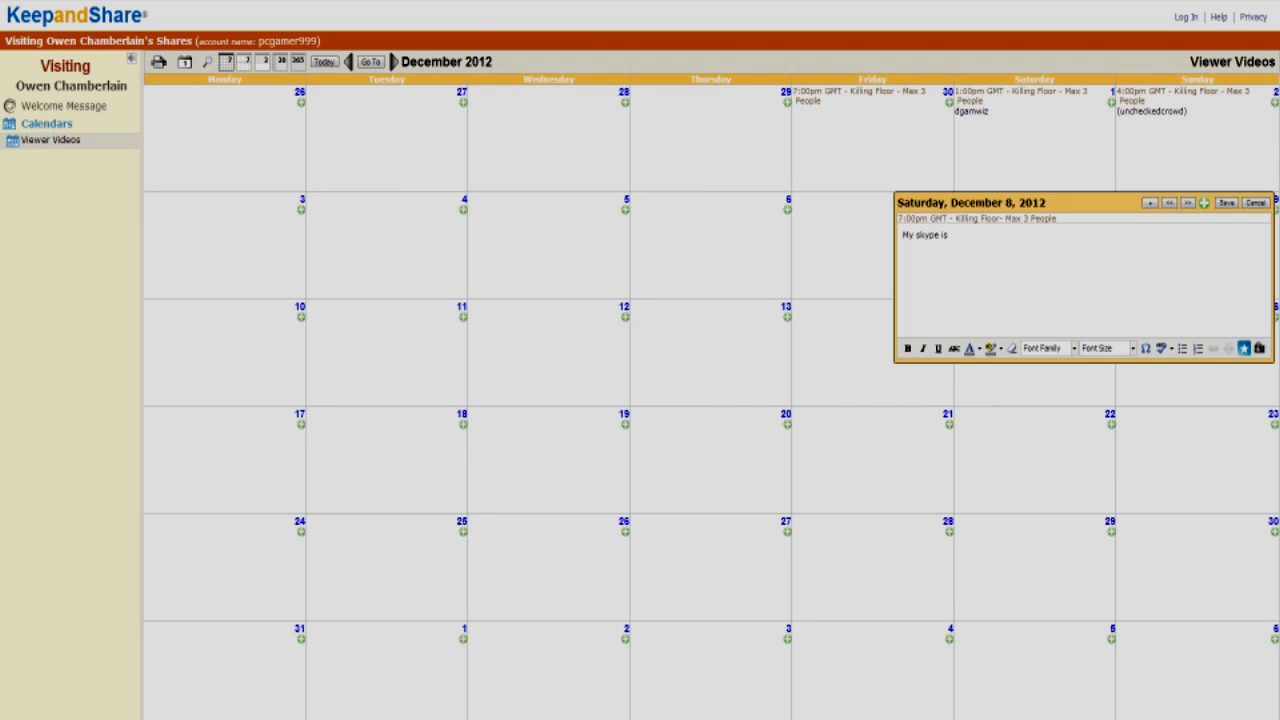
{"action": "type", "text": "...."}
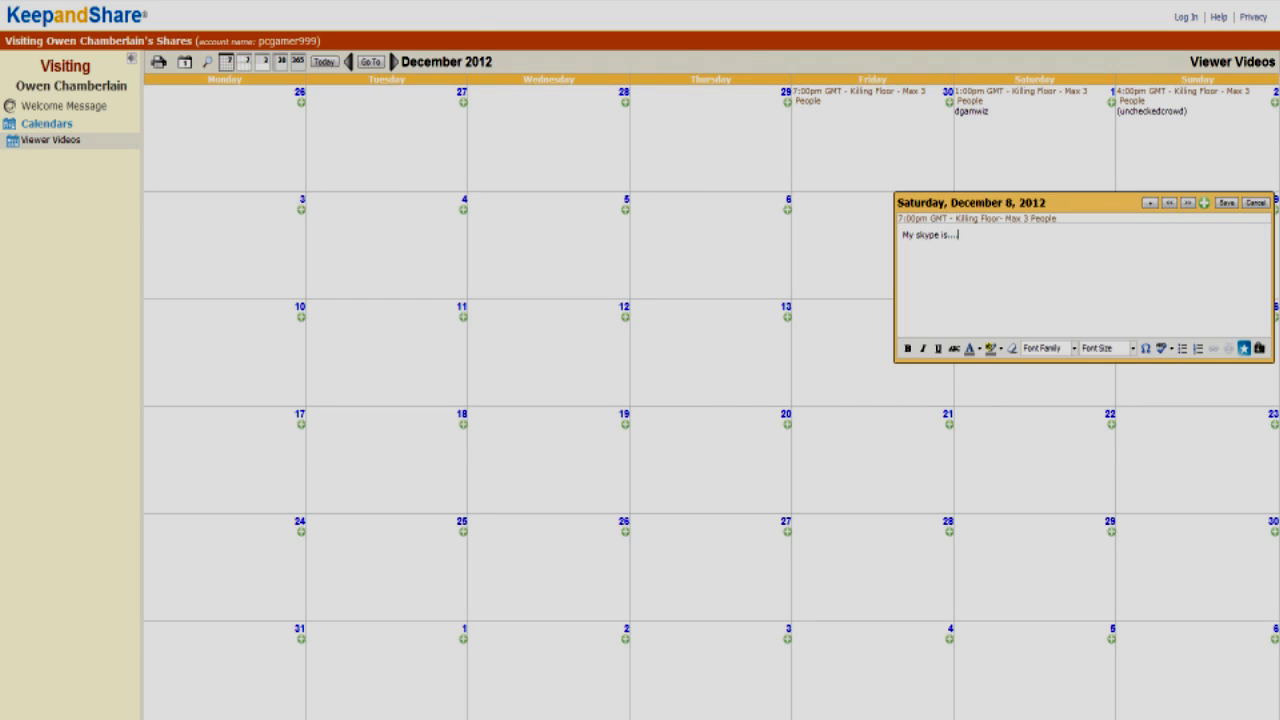
{"action": "left_click", "coordinate": [1222, 202]}
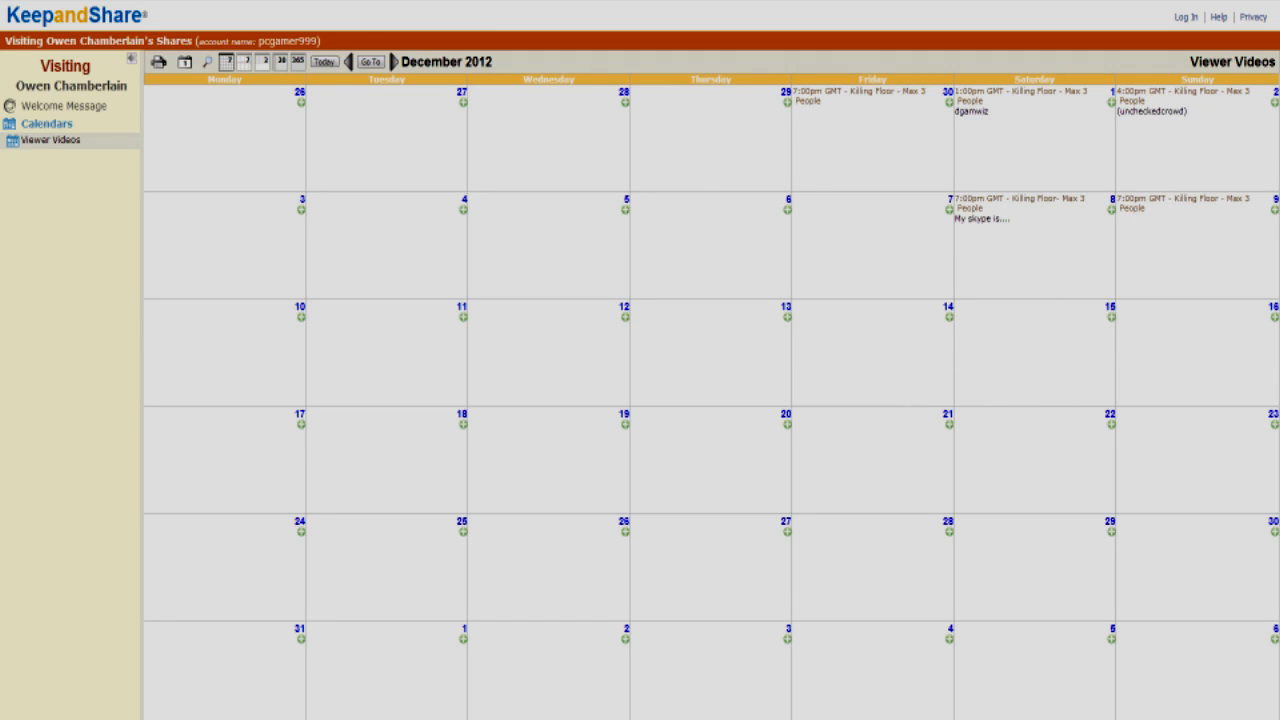
- Go back to November 2012 and return to December 2012
{"action": "left_click", "coordinate": [349, 63]}
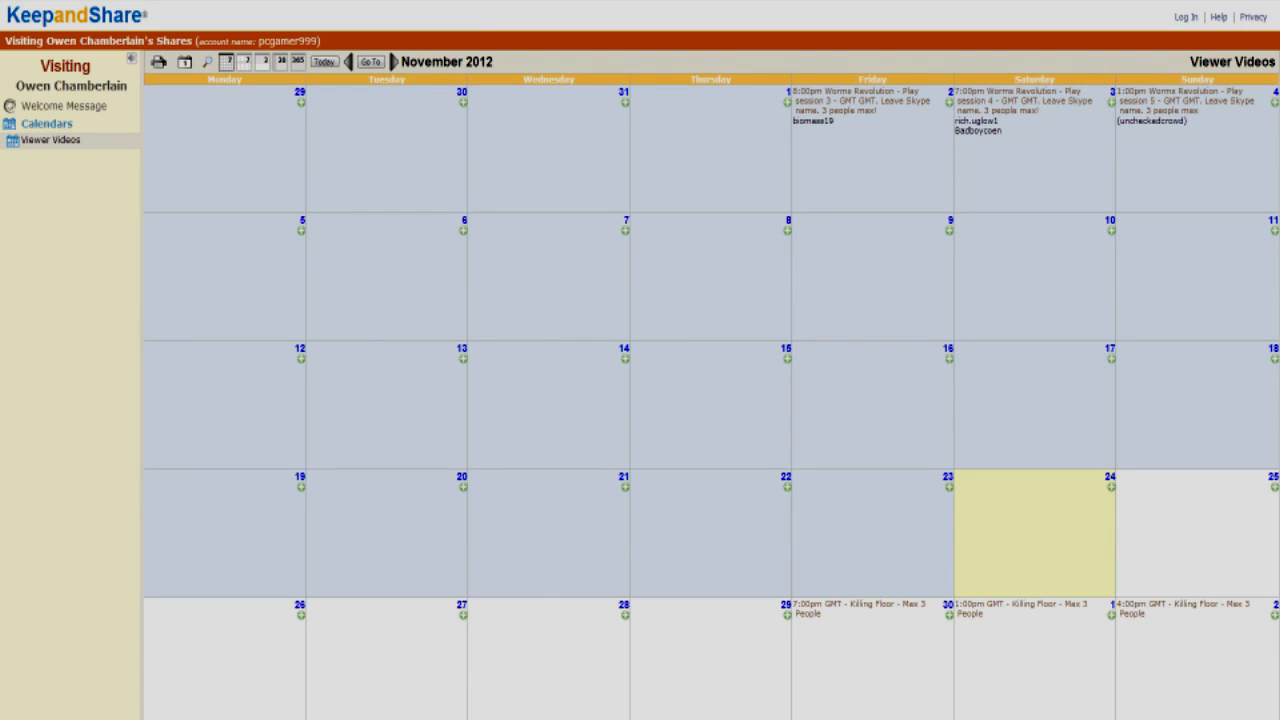
{"action": "mouse_move", "coordinate": [1144, 336]}
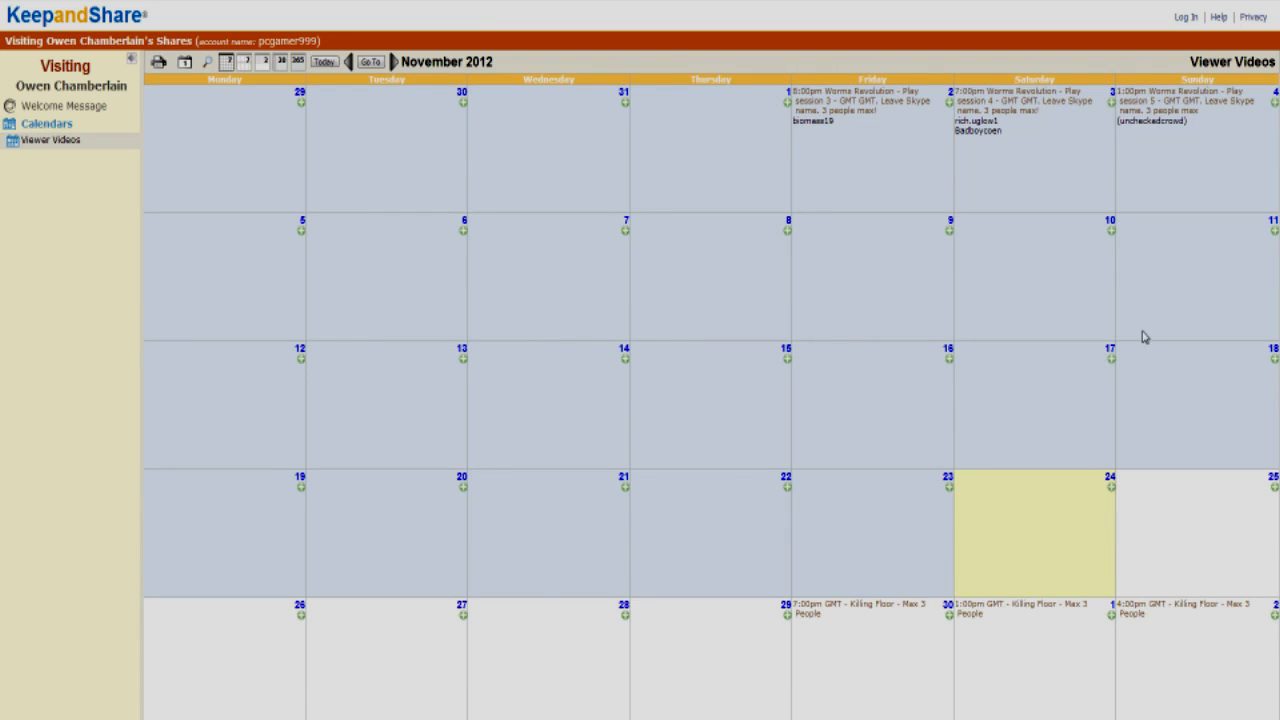
{"action": "left_click", "coordinate": [388, 63]}
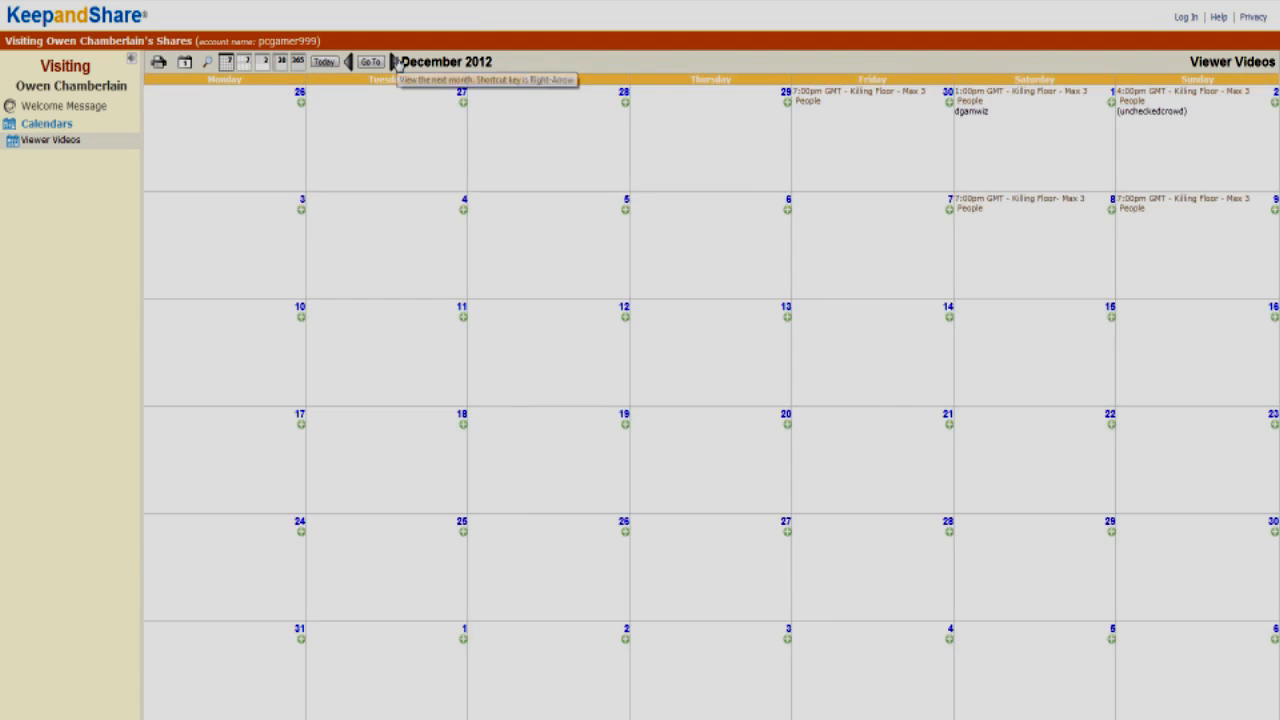
{"action": "mouse_move", "coordinate": [972, 136]}
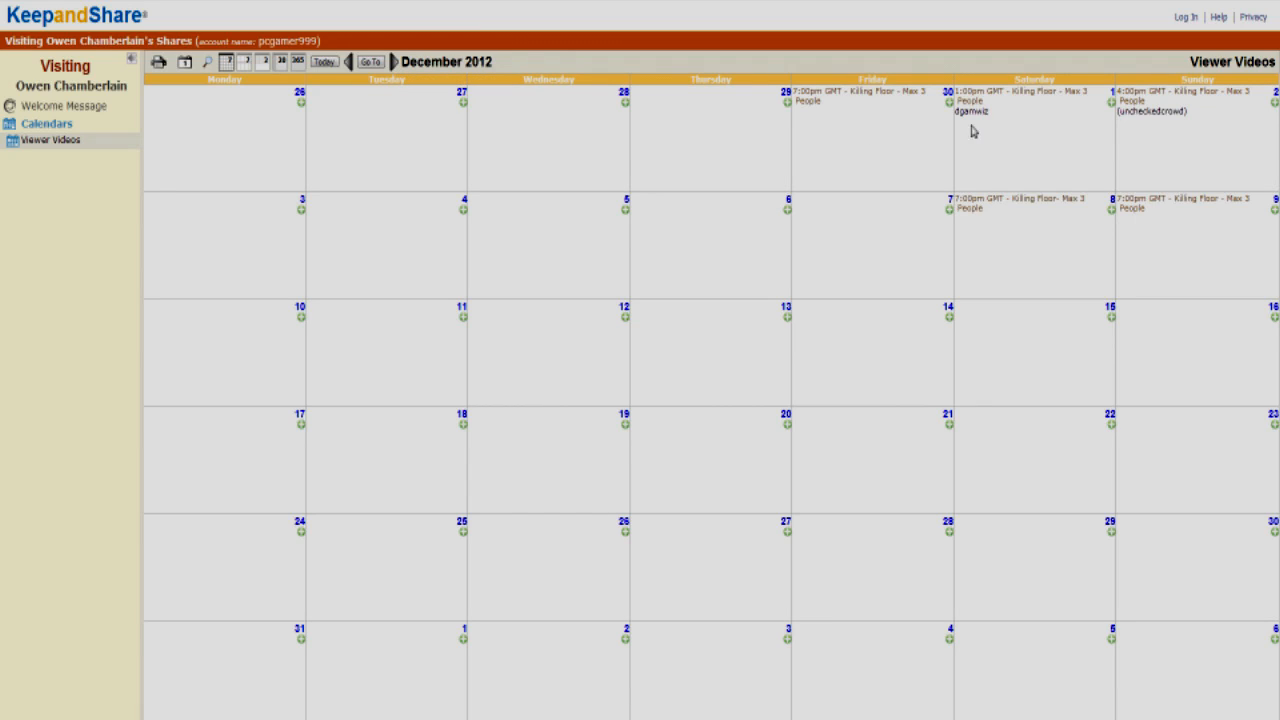
{"action": "mouse_move", "coordinate": [1232, 264]}
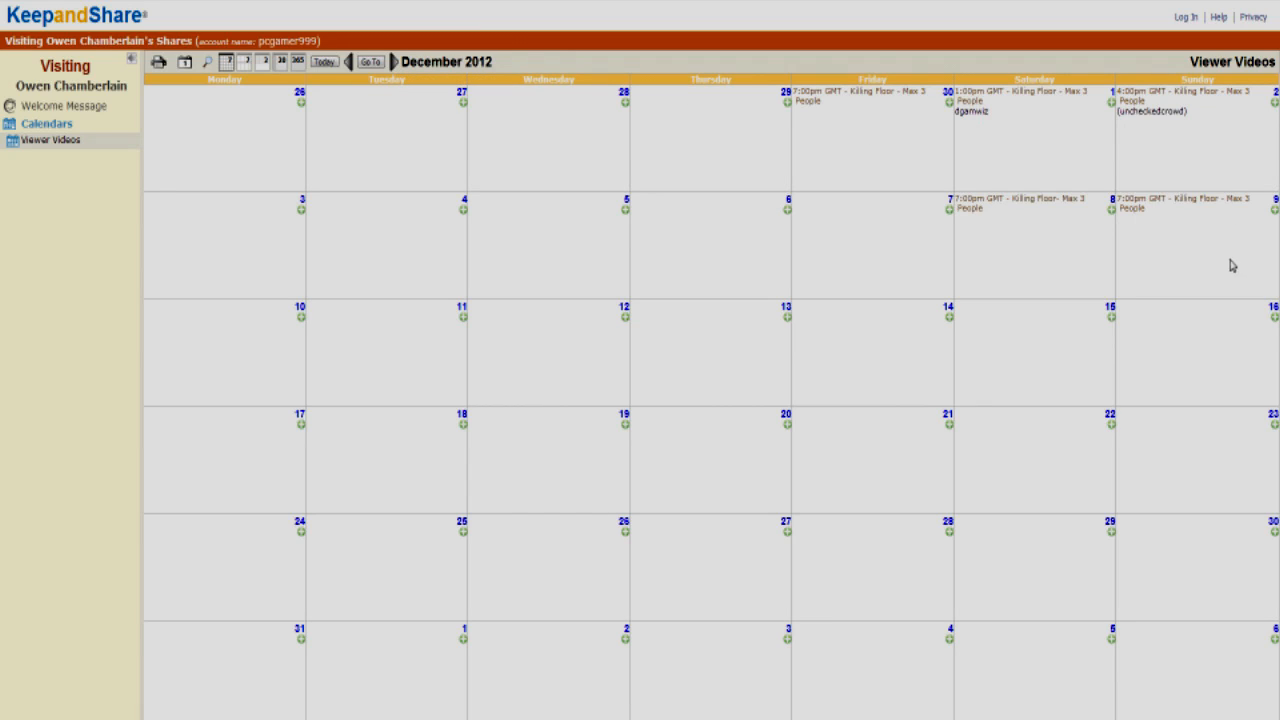
{"action": "mouse_move", "coordinate": [1217, 156]}
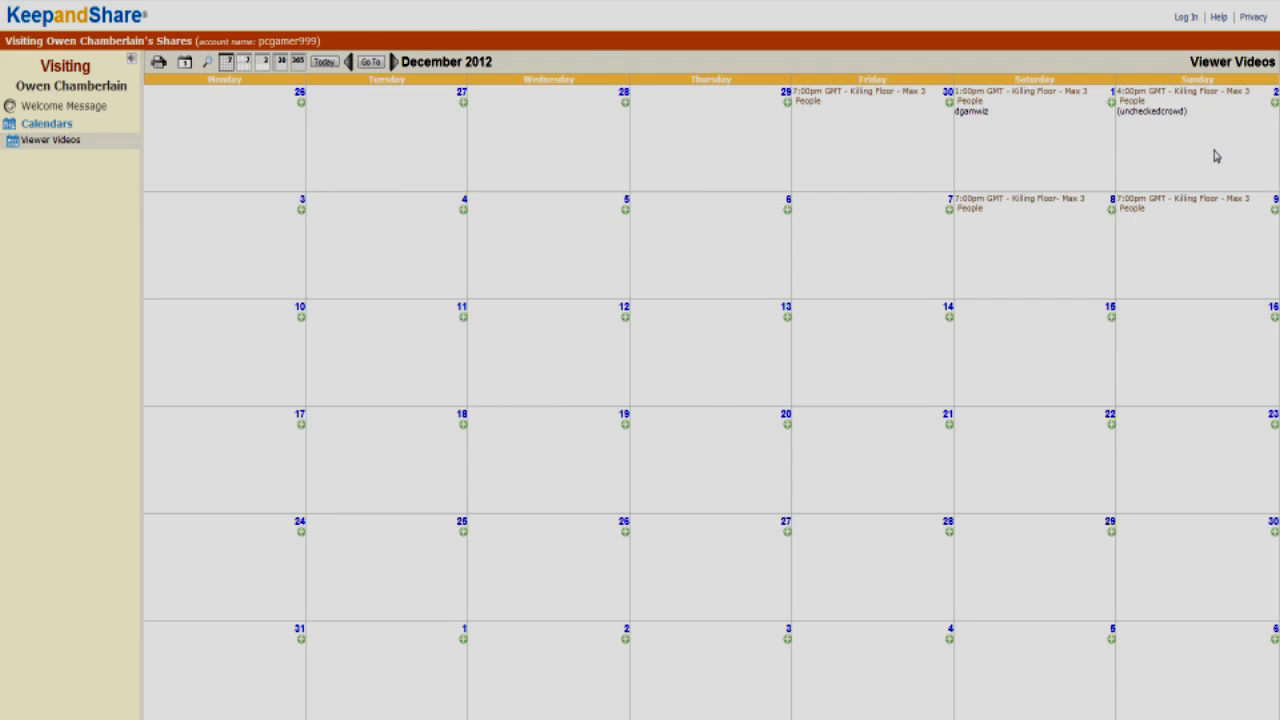
{"action": "mouse_move", "coordinate": [1045, 276]}
{"action": "type", "text": "My skype "}
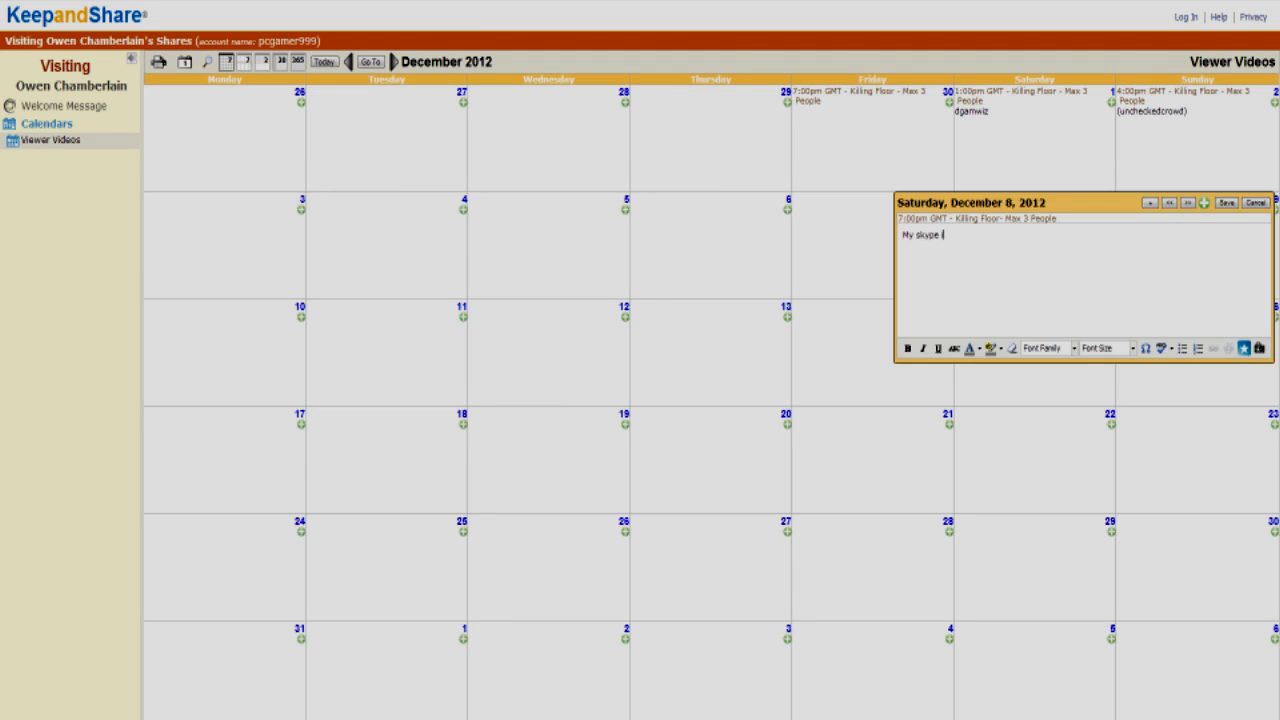
- Retype "is...." to complete the December 8 note "My skype is...."
{"action": "type", "text": "is"}
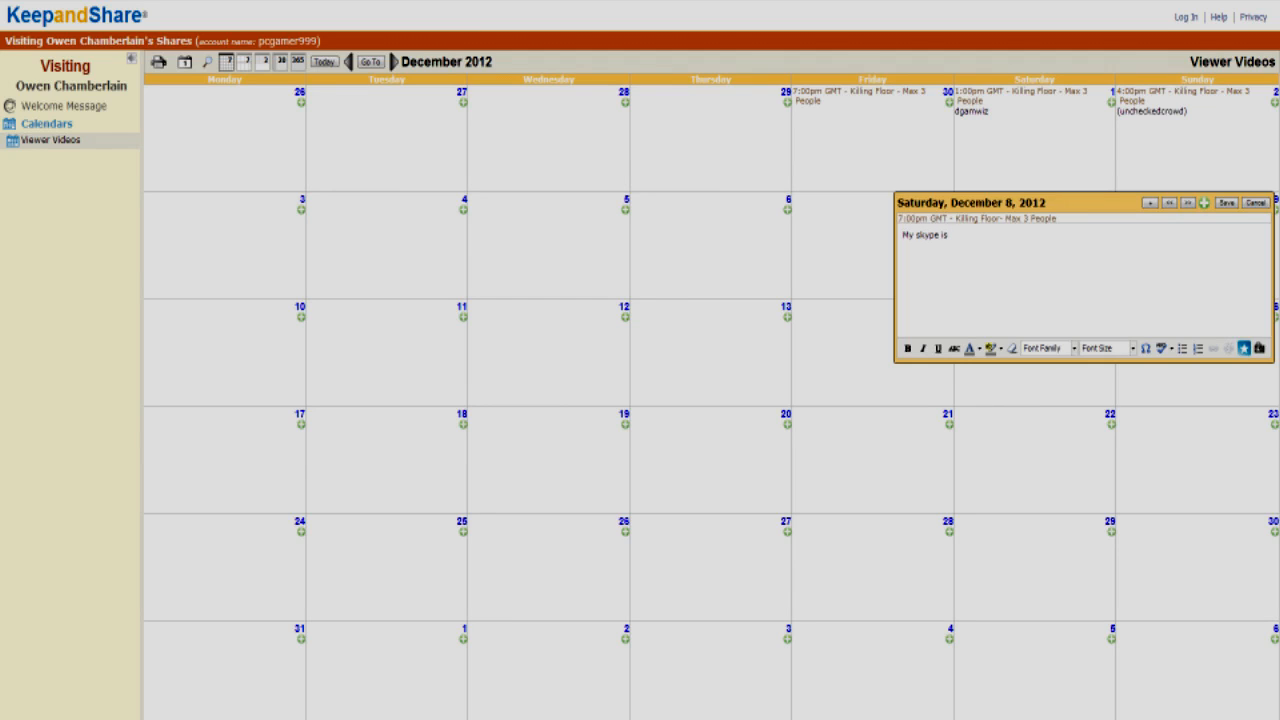
{"action": "type", "text": "...."}
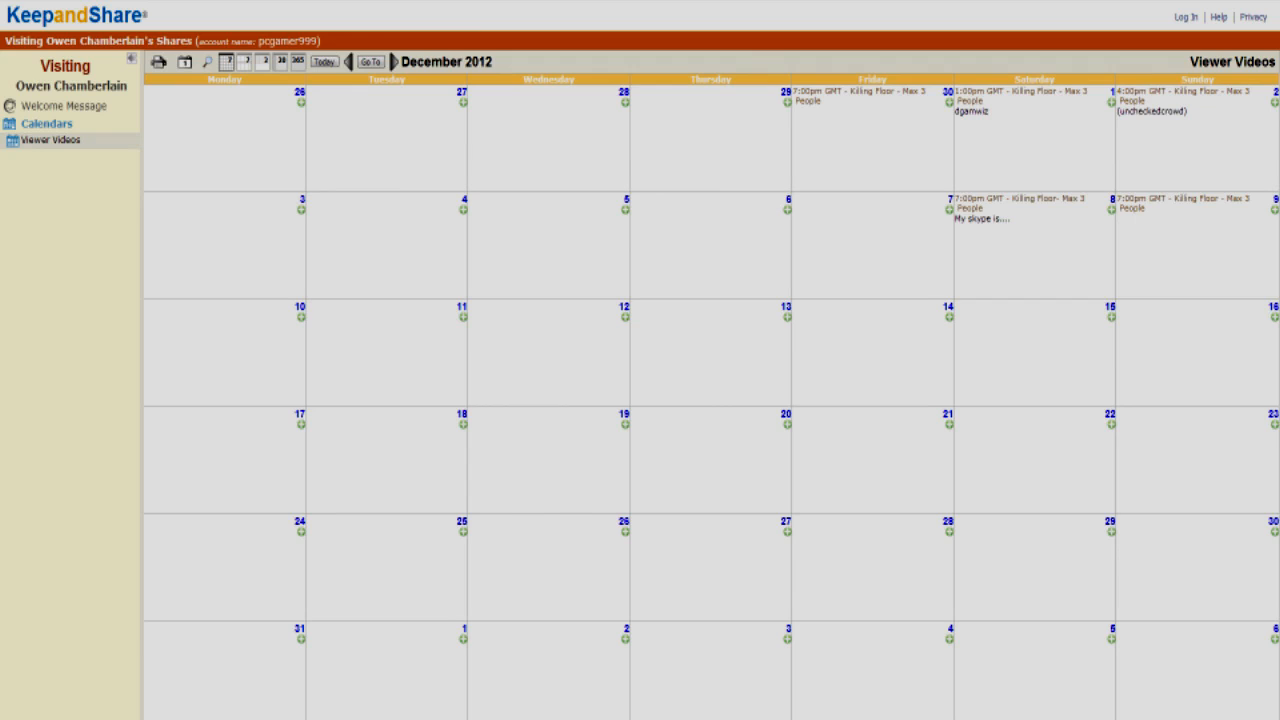
{"action": "left_click", "coordinate": [349, 64]}
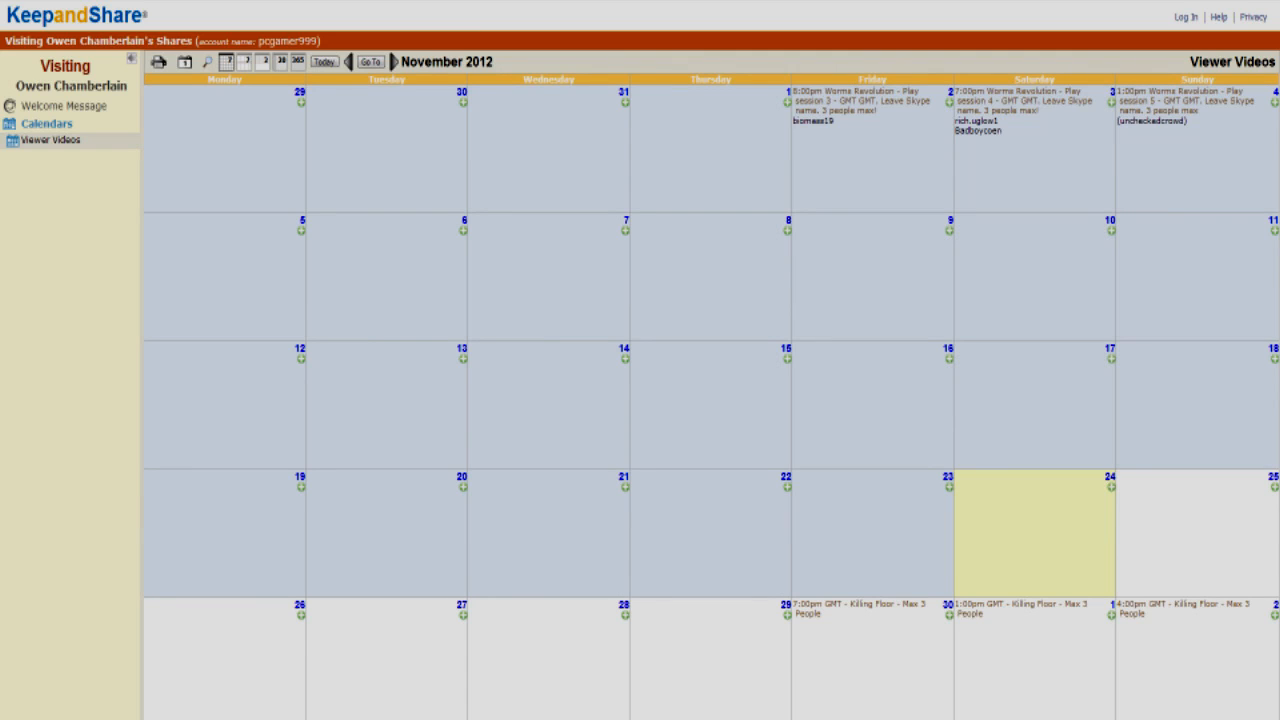
{"action": "mouse_move", "coordinate": [423, 89]}
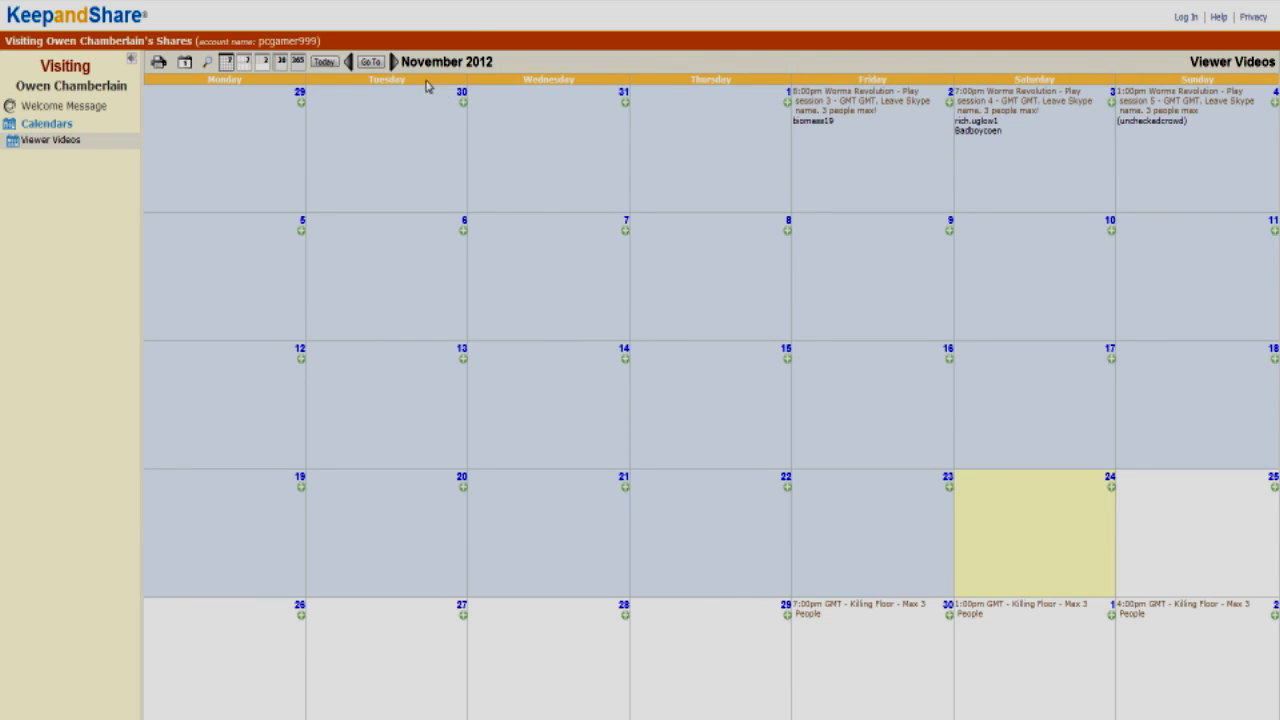
{"action": "left_click", "coordinate": [394, 62]}
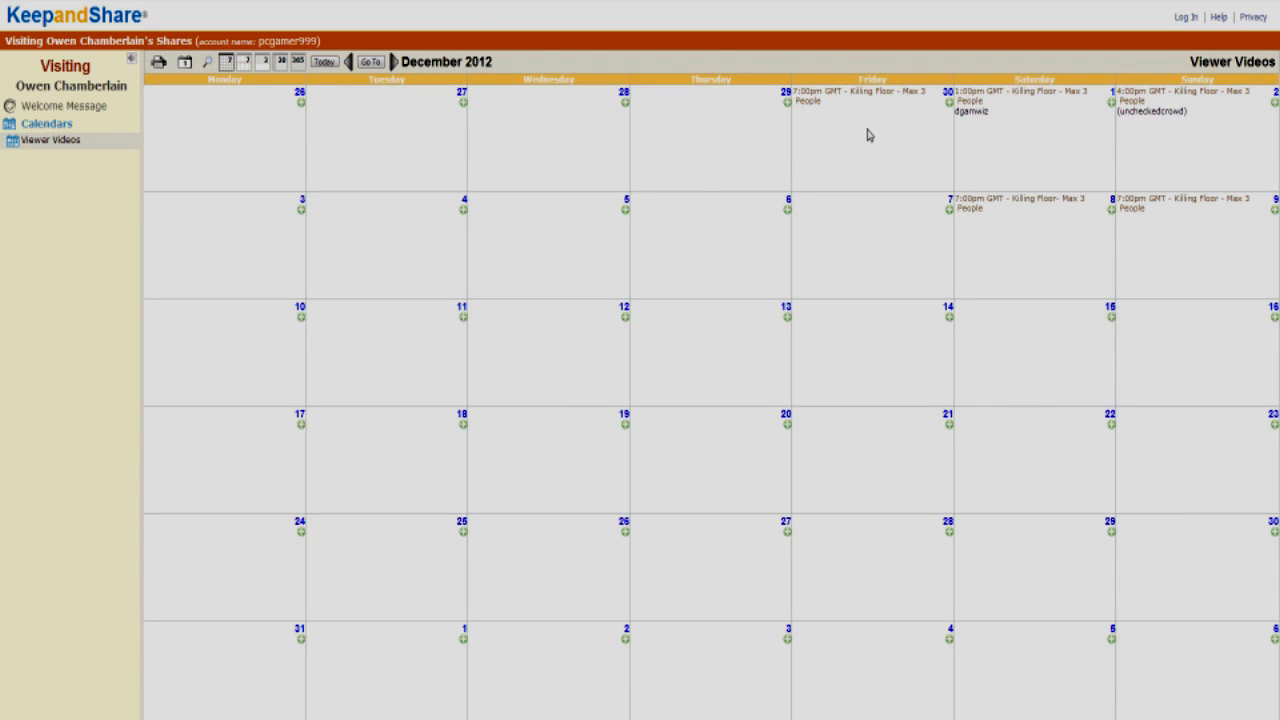
{"action": "mouse_move", "coordinate": [1047, 133]}
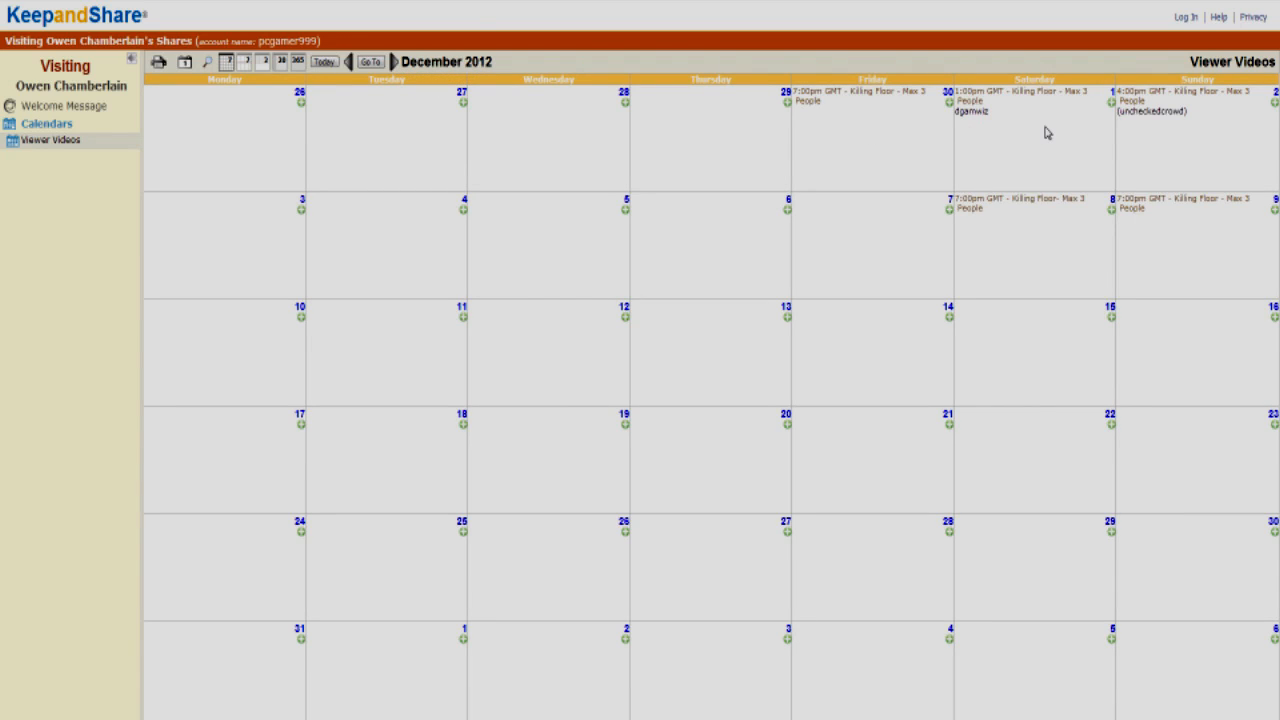
{"action": "mouse_move", "coordinate": [1036, 267]}
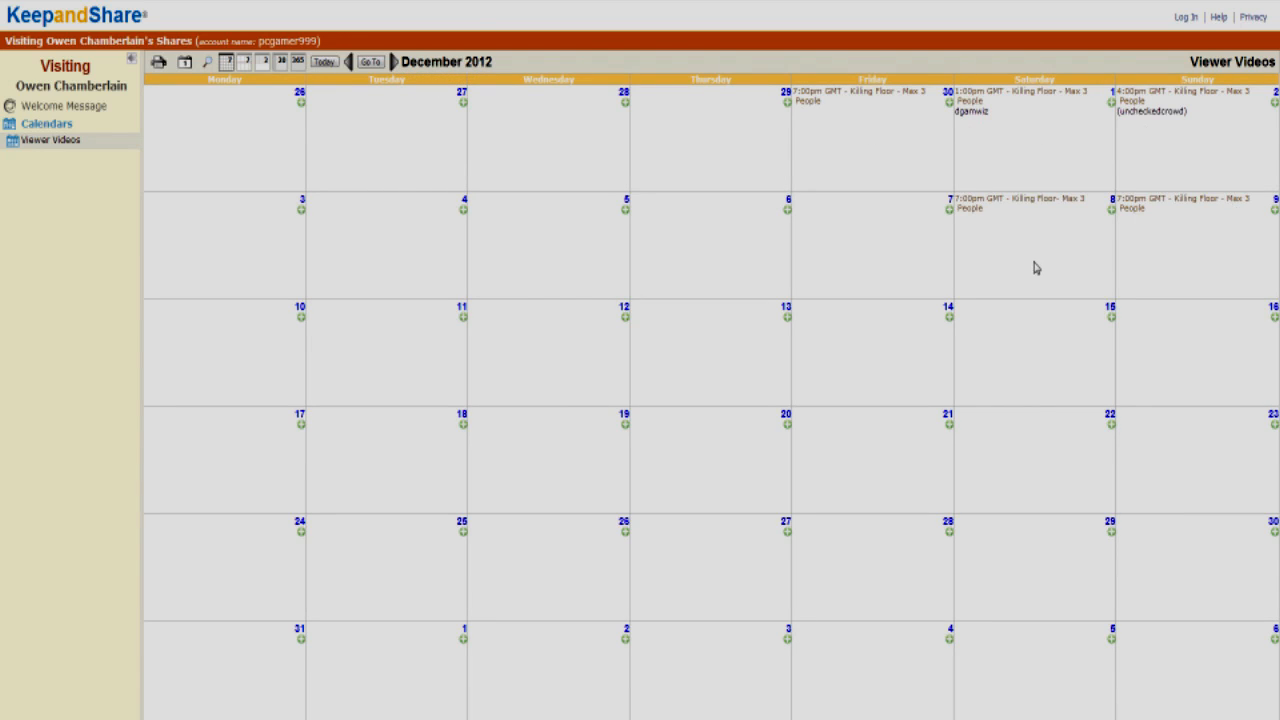
{"action": "mouse_move", "coordinate": [1098, 272]}
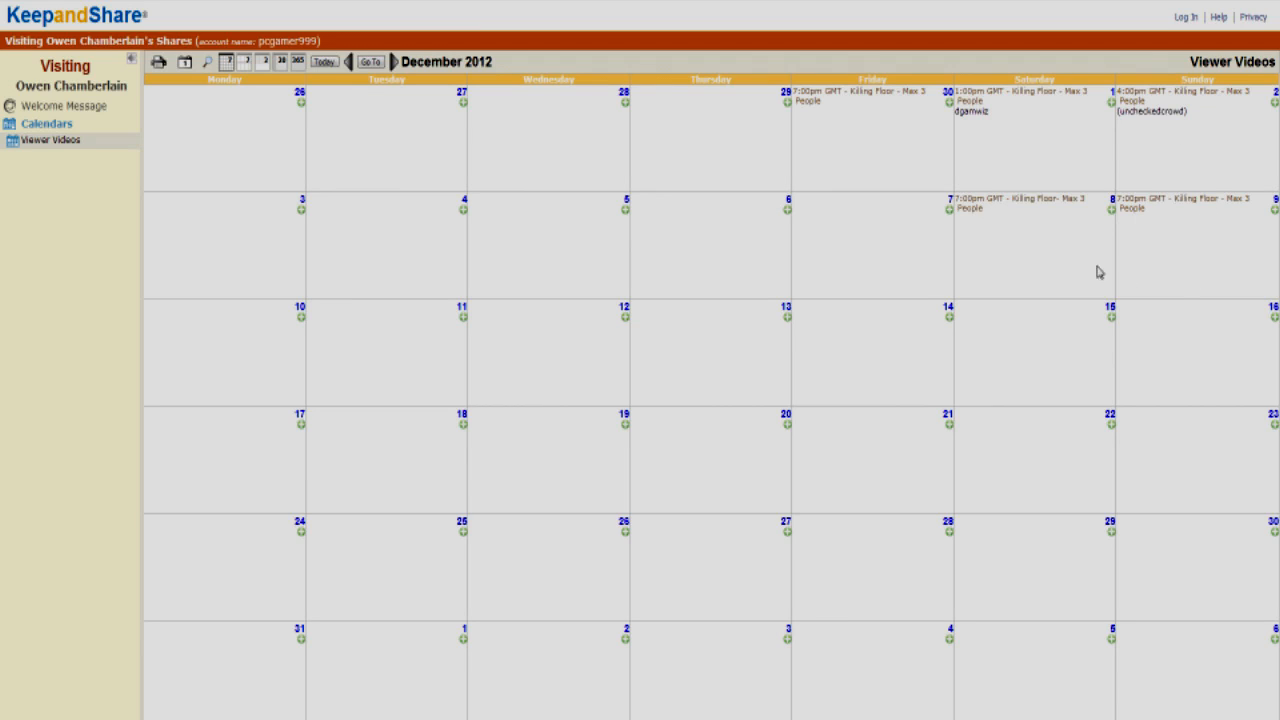
{"action": "mouse_move", "coordinate": [1046, 275]}
{"action": "type", "text": "H"}
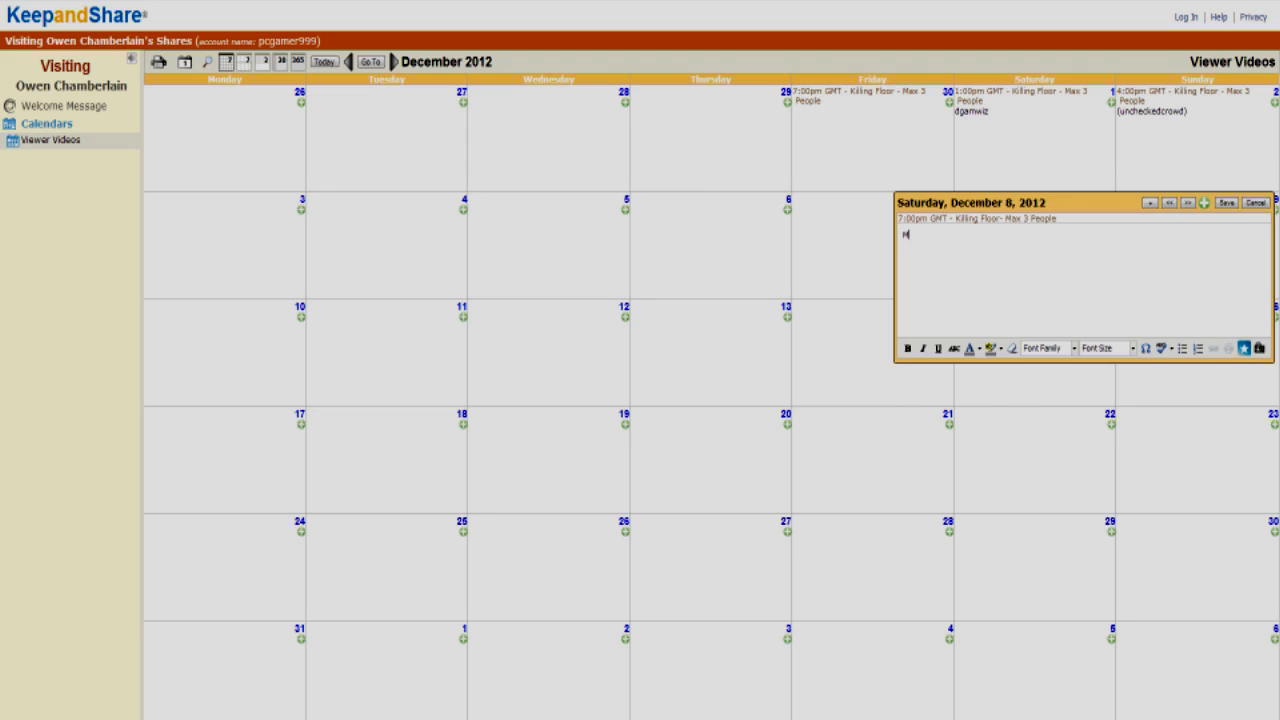
- Enter "My skype is..." in the December 8 event editor and save
{"action": "type", "text": "My skype is"}
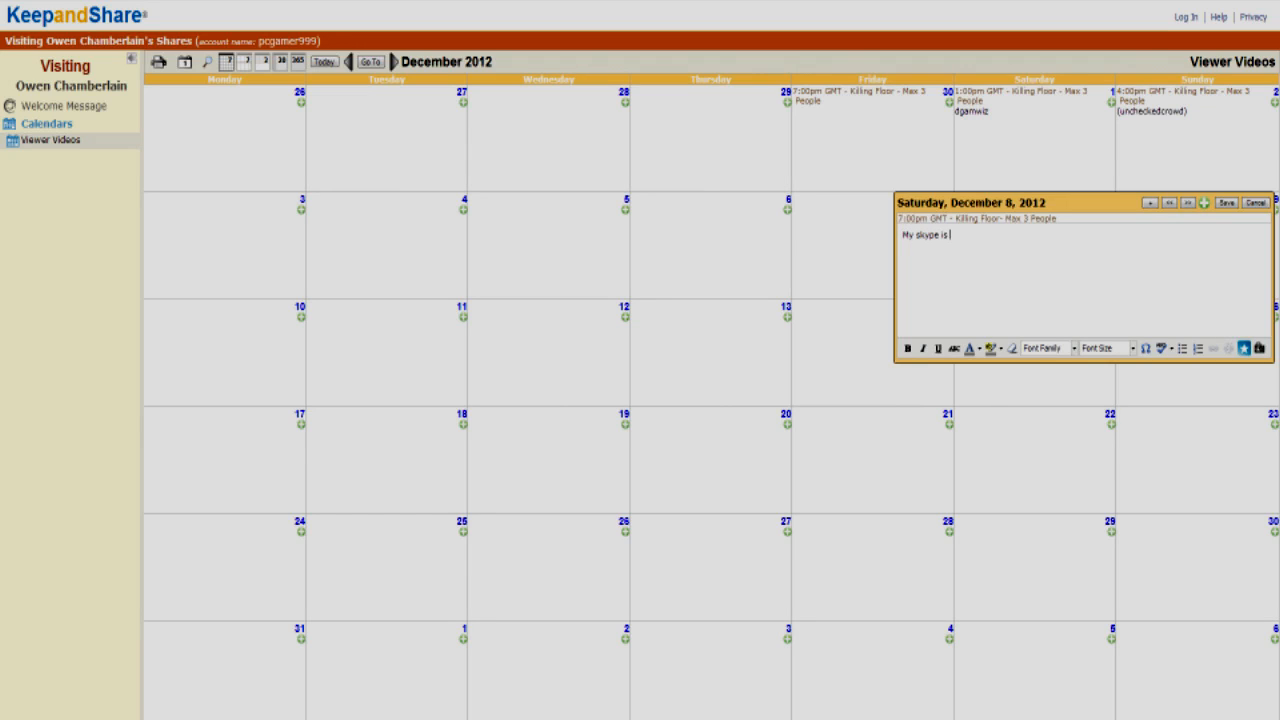
{"action": "type", "text": "...."}
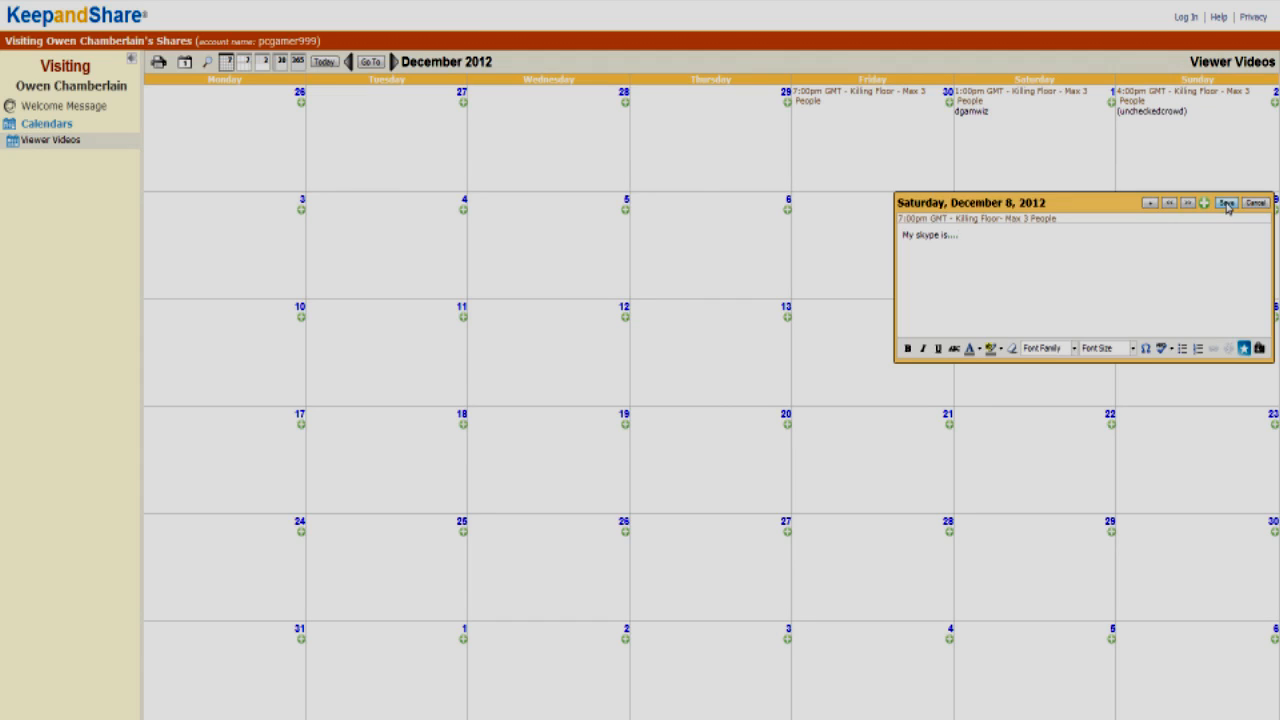
{"action": "left_click", "coordinate": [1233, 204]}
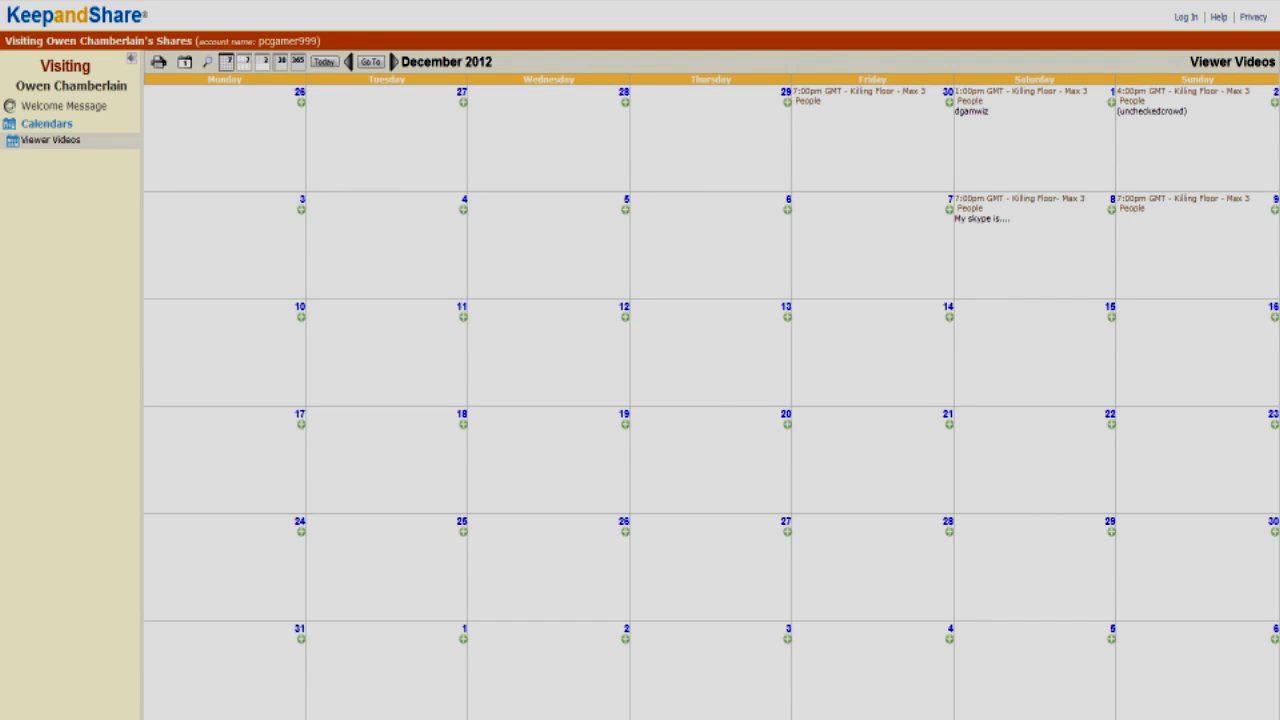
- Switch to November 2012, then back to December 2012
{"action": "left_click", "coordinate": [348, 64]}
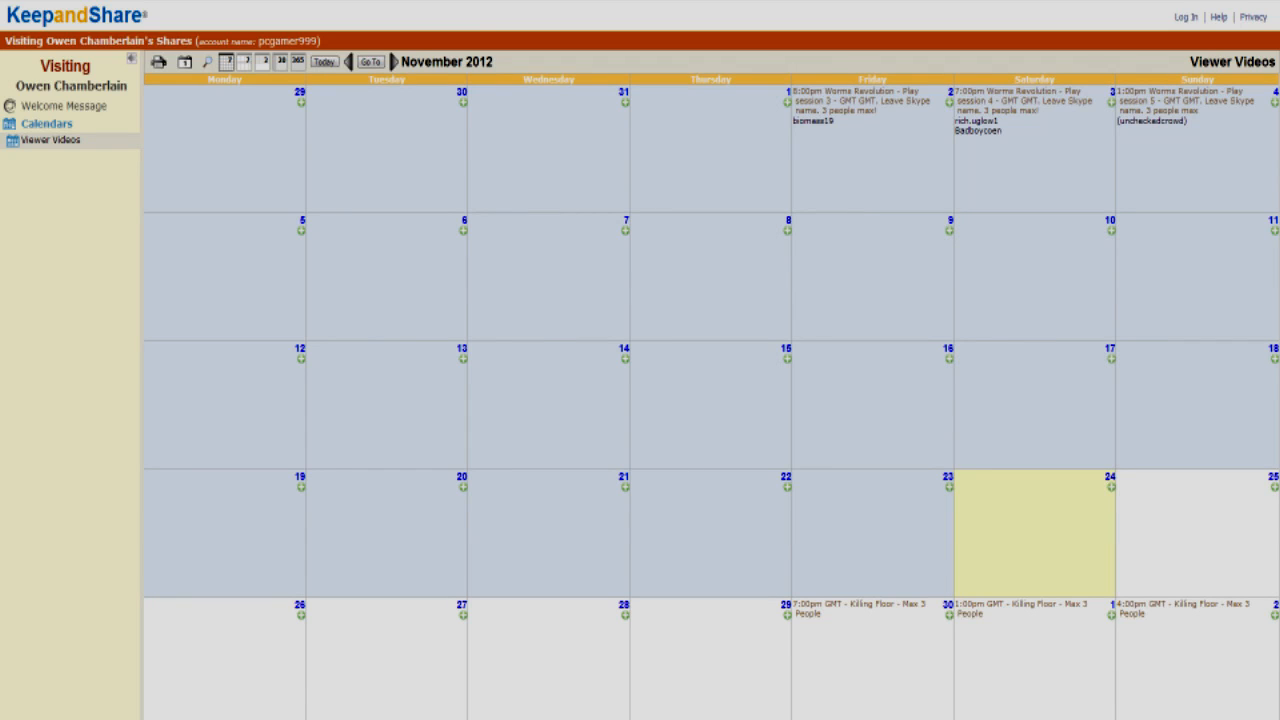
{"action": "left_click", "coordinate": [395, 63]}
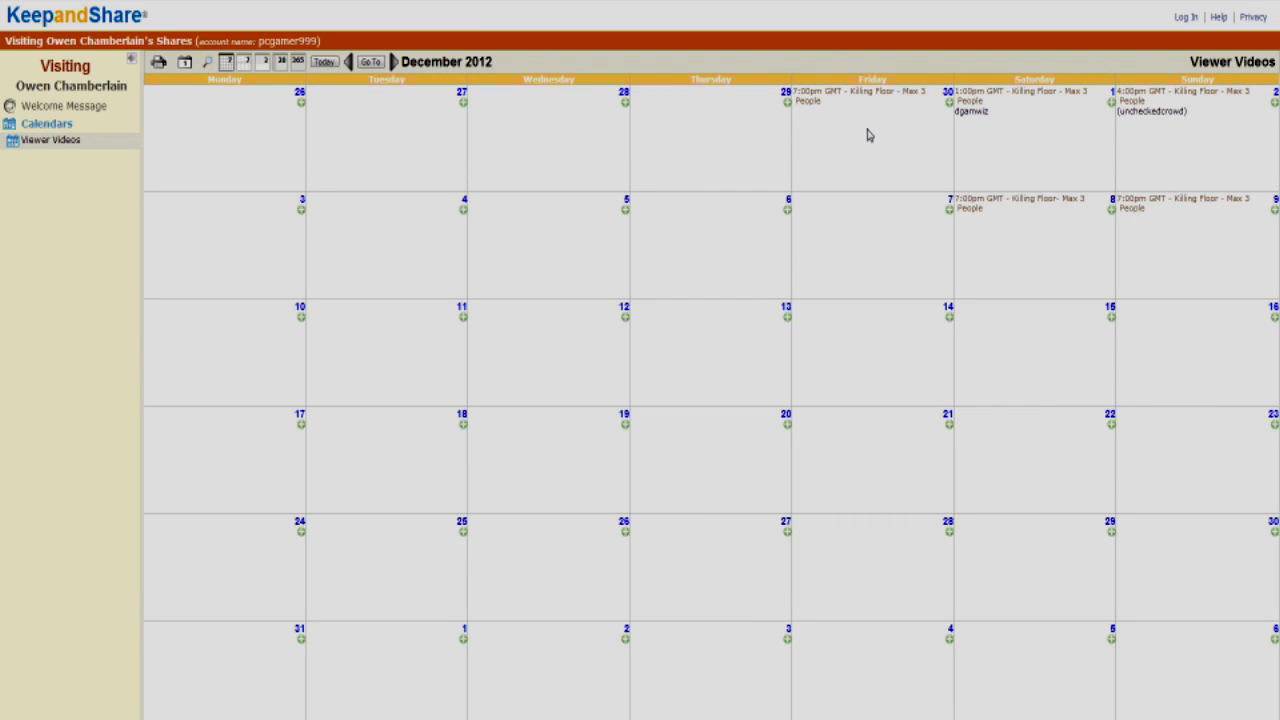
{"action": "mouse_move", "coordinate": [1230, 140]}
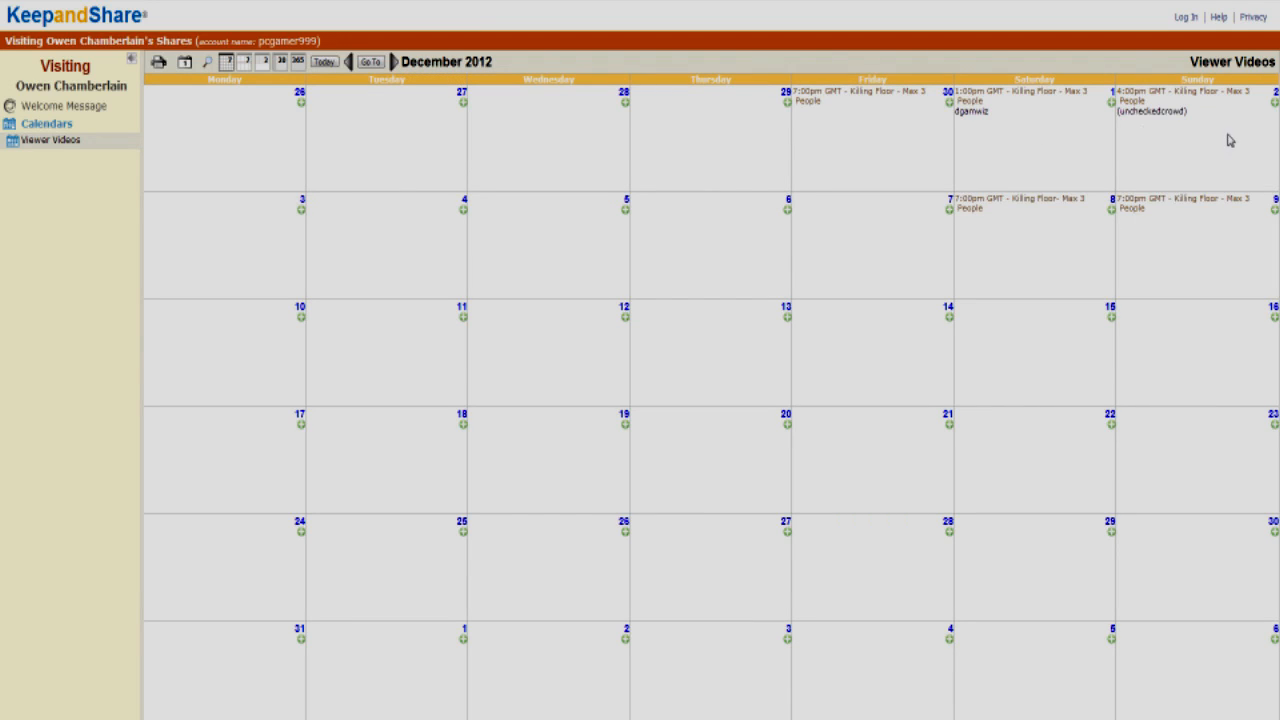
{"action": "mouse_move", "coordinate": [1185, 152]}
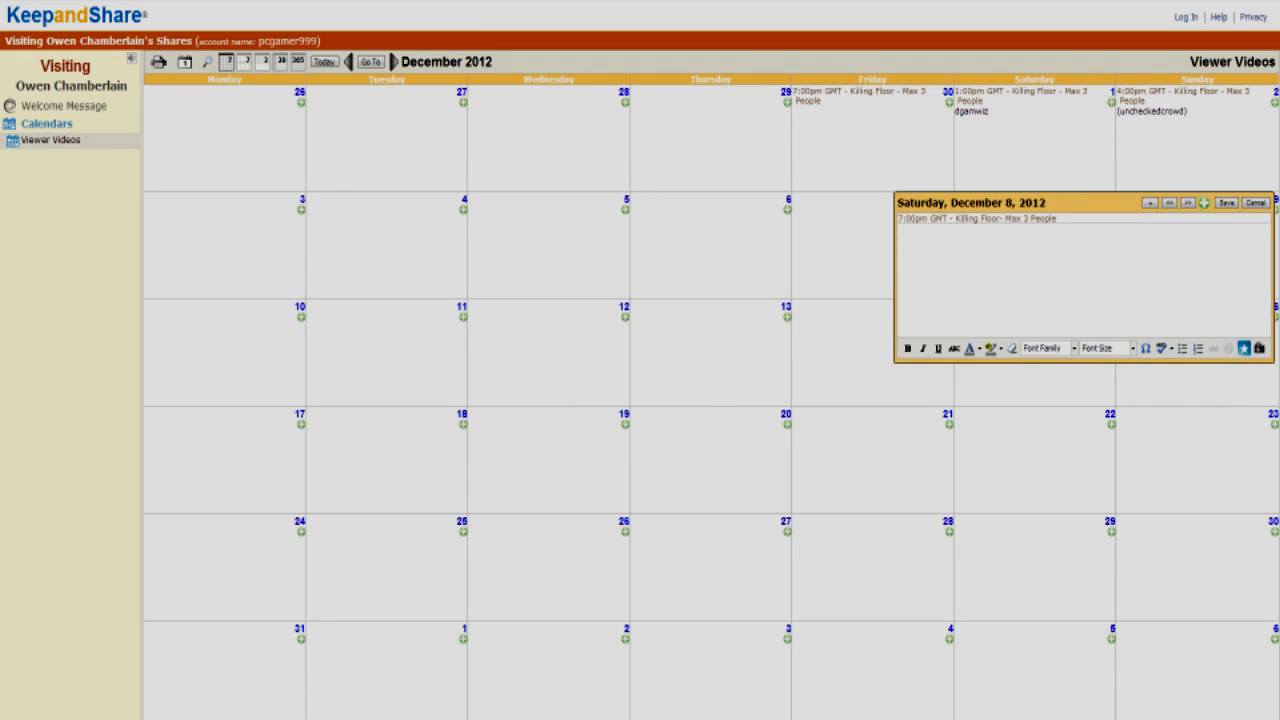
- Type the Skype note into the December 8 editor and save it
{"action": "type", "text": "My skype is"}
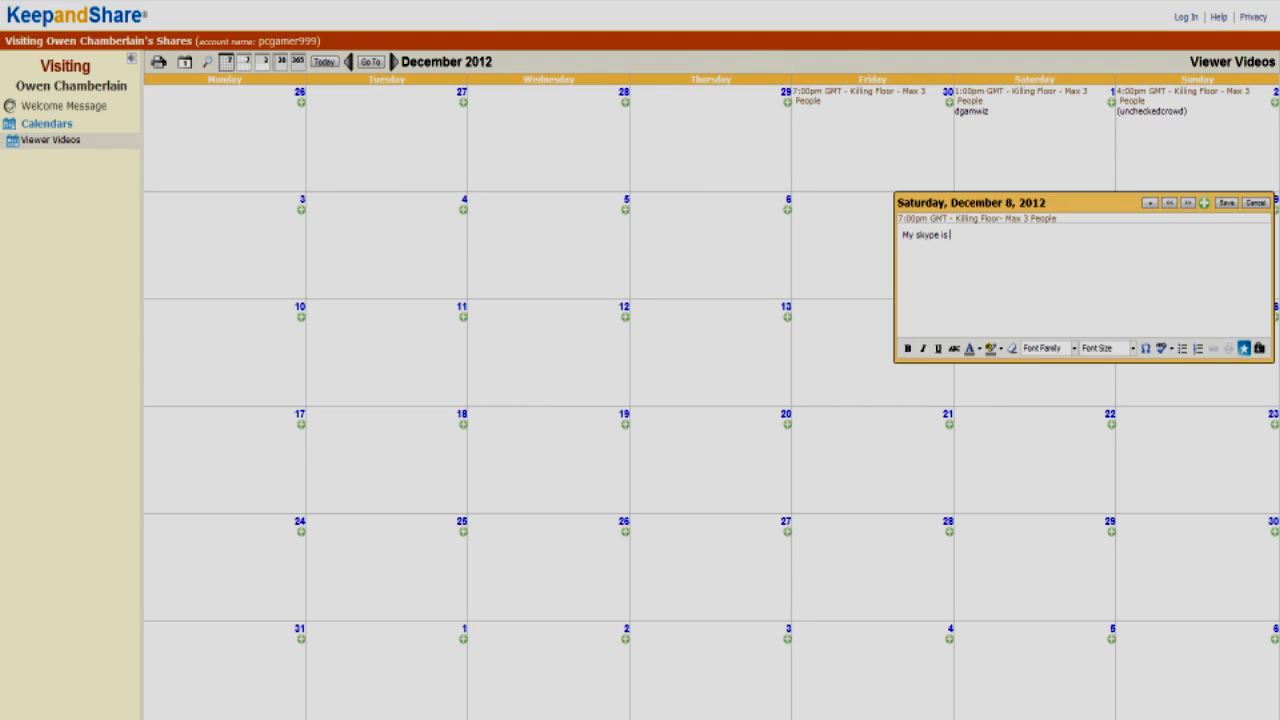
{"action": "type", "text": "..."}
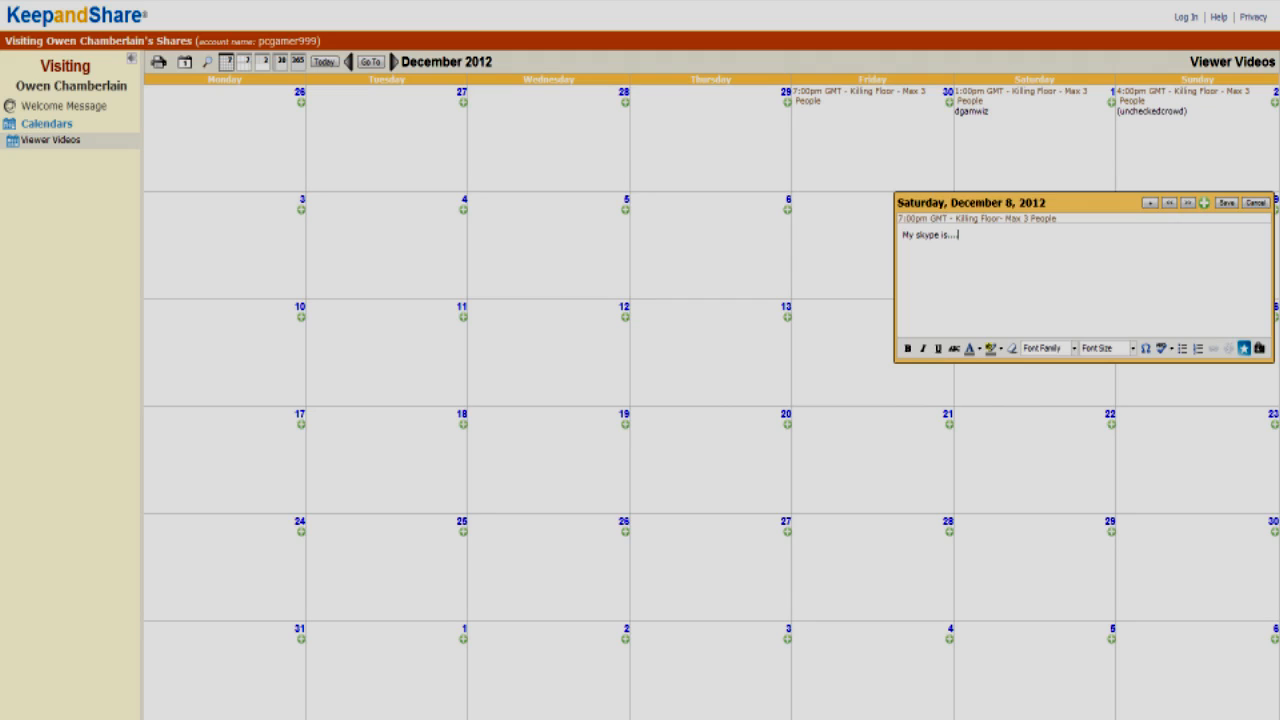
{"action": "left_click", "coordinate": [1241, 201]}
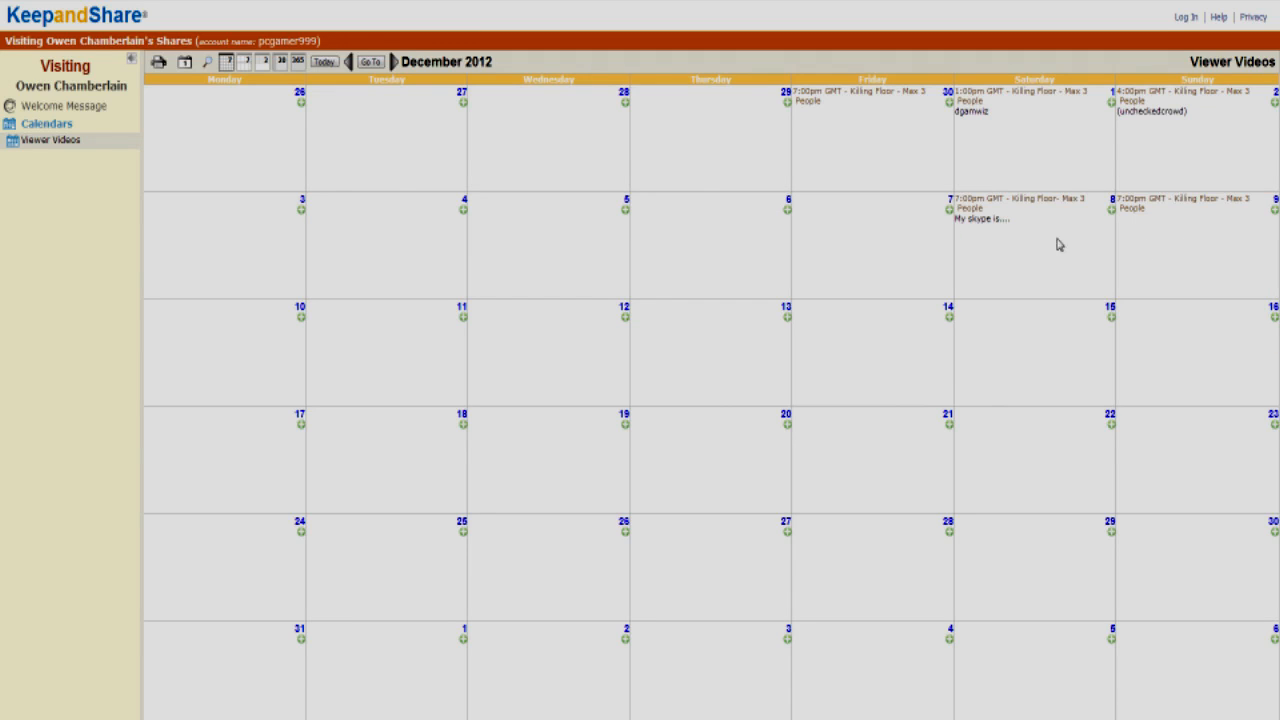
{"action": "mouse_move", "coordinate": [1057, 338]}
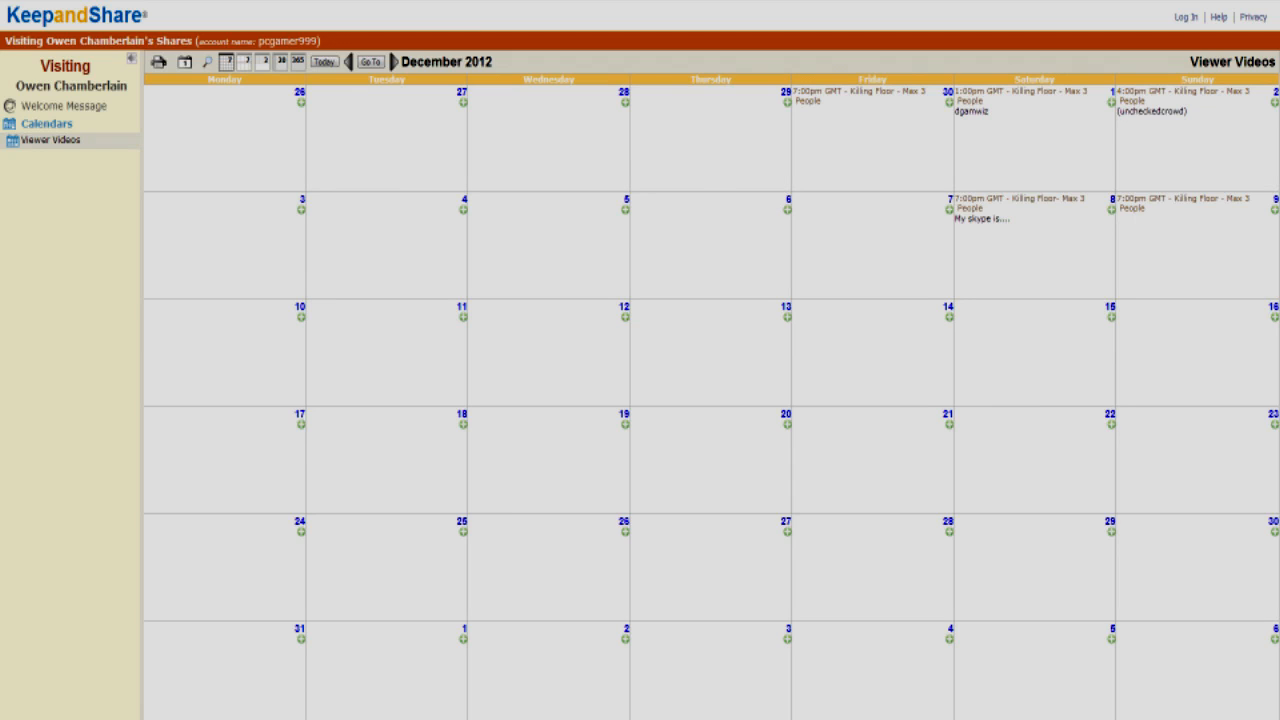
- Step back to November 2012 and forward again to December 2012
{"action": "left_click", "coordinate": [348, 62]}
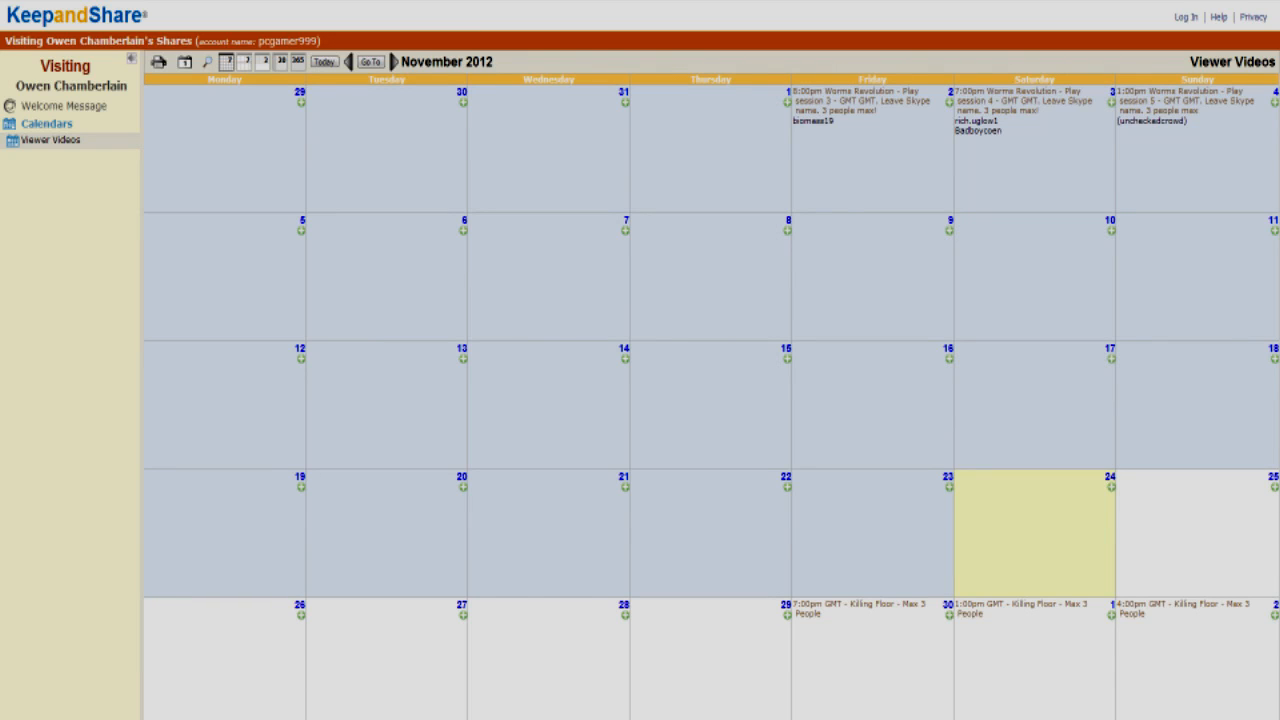
{"action": "mouse_move", "coordinate": [732, 167]}
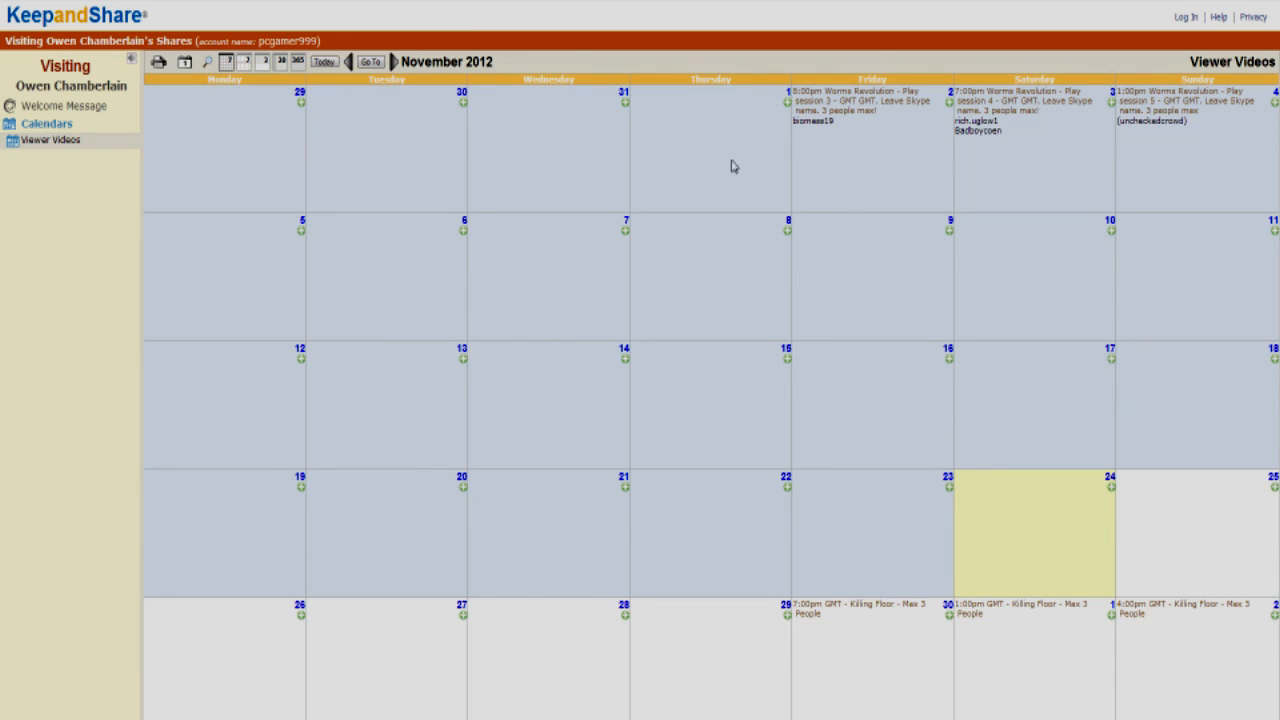
{"action": "left_click", "coordinate": [390, 63]}
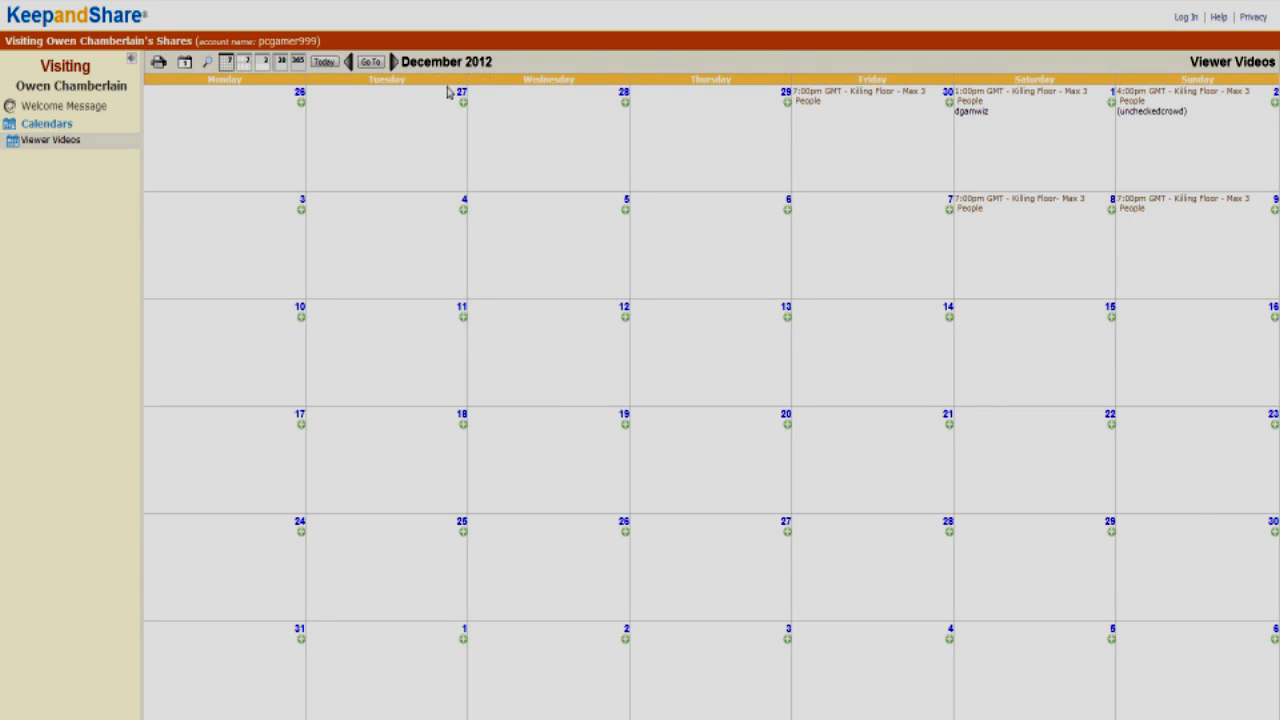
{"action": "mouse_move", "coordinate": [1047, 133]}
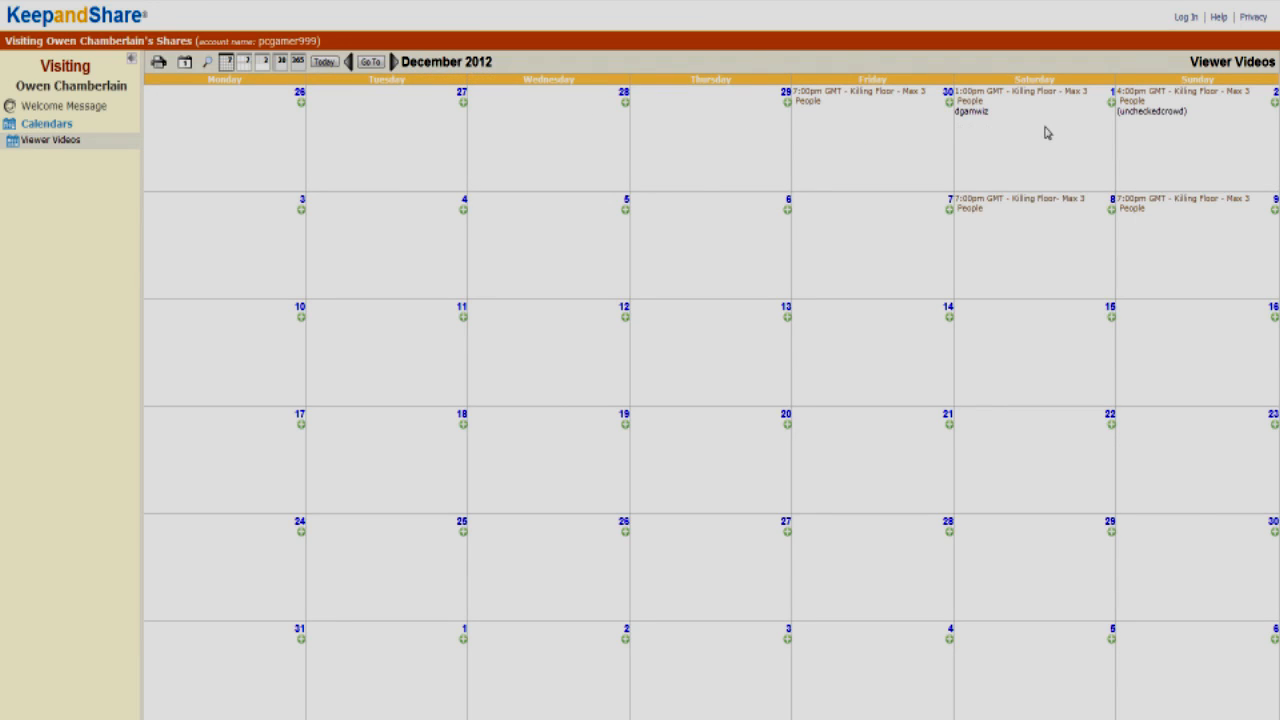
{"action": "mouse_move", "coordinate": [1180, 269]}
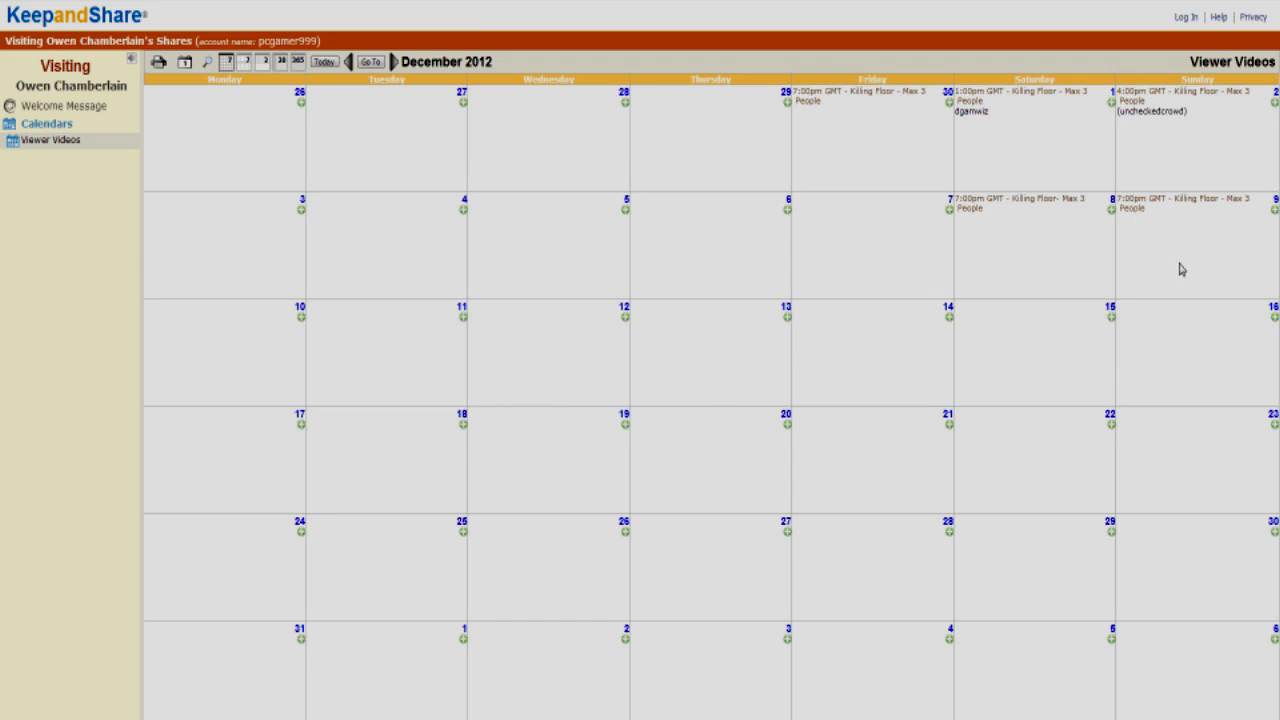
{"action": "mouse_move", "coordinate": [1207, 202]}
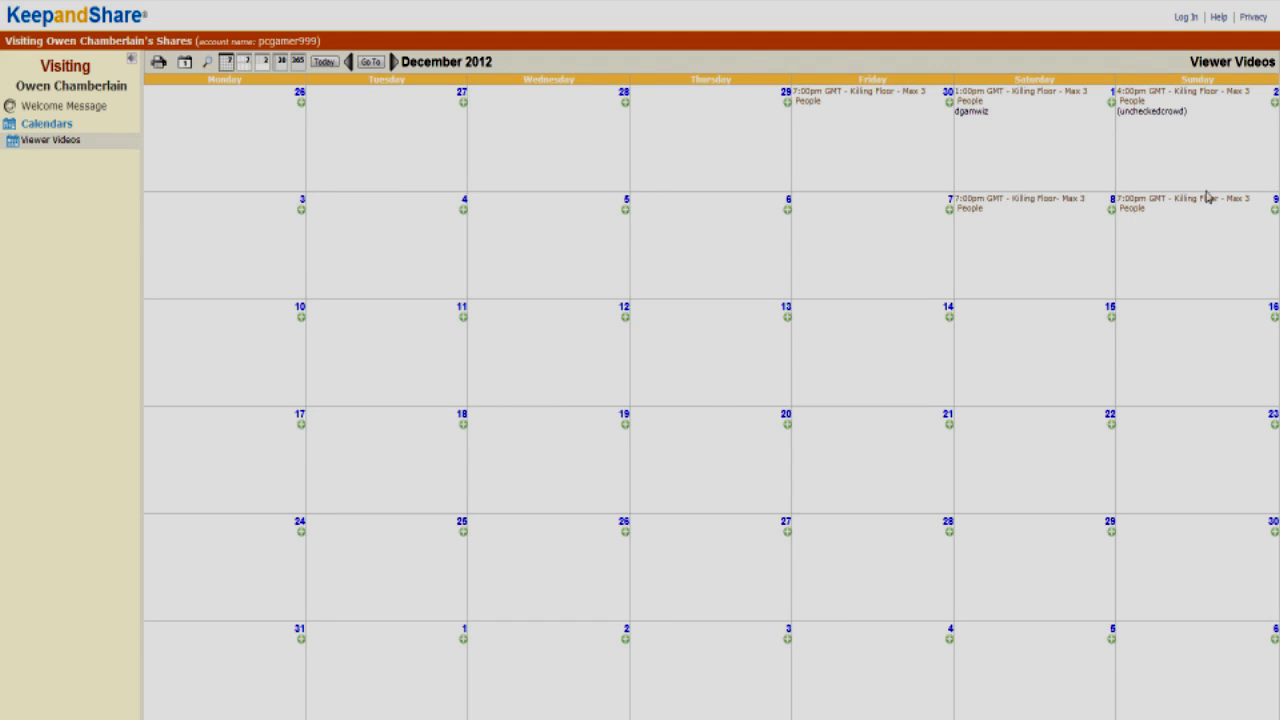
{"action": "mouse_move", "coordinate": [1046, 275]}
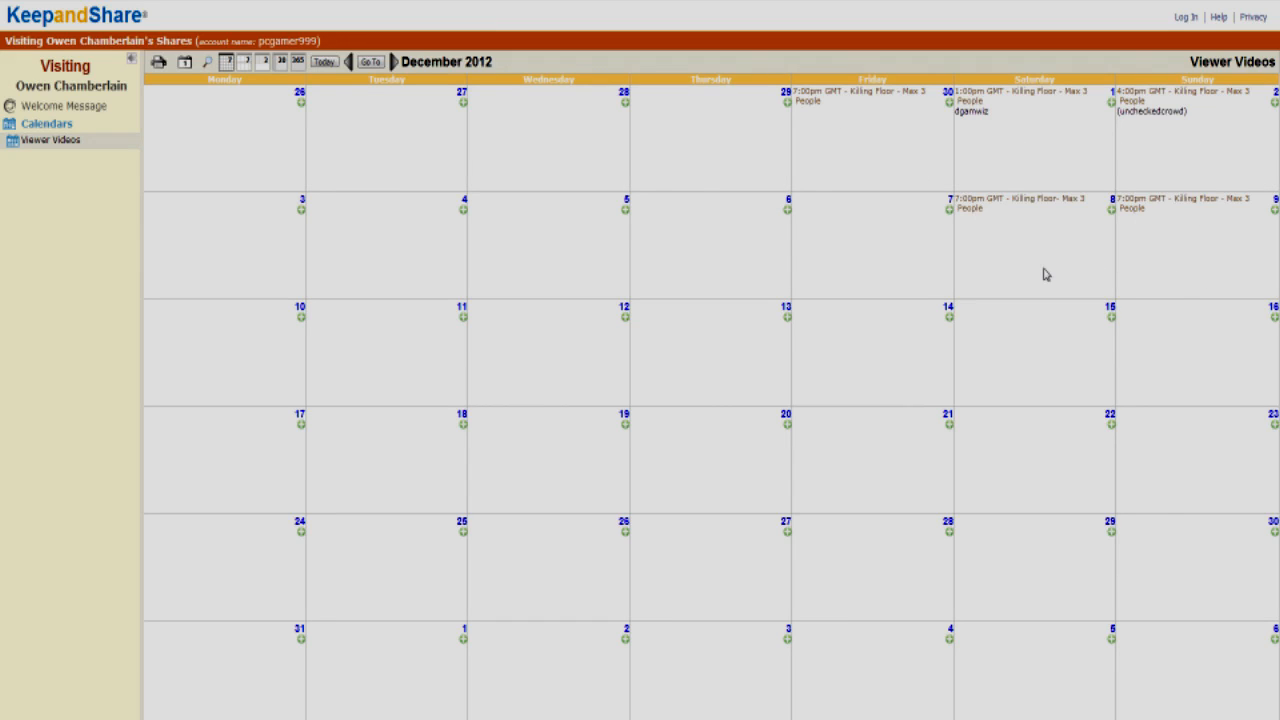